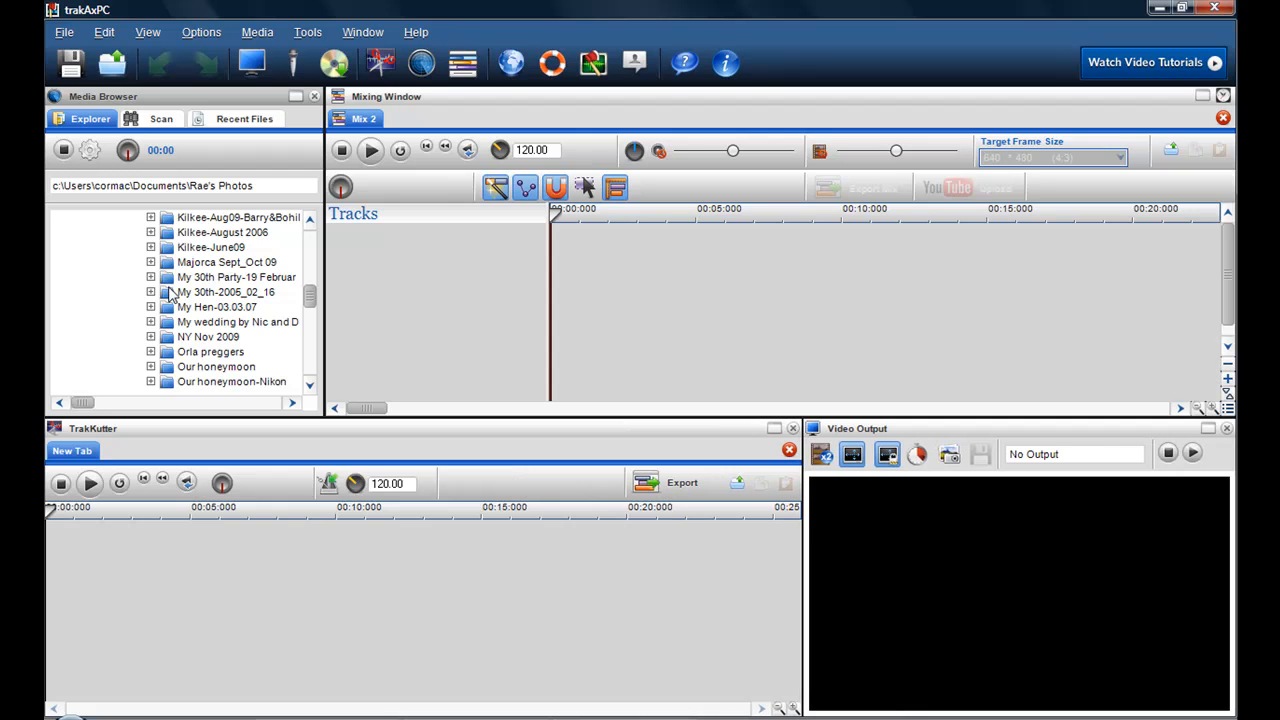
# Step: Scroll the Media Browser tree and expand the Ruby folder under Rae's Photos to list its JPGs
pyautogui.scroll(-3)
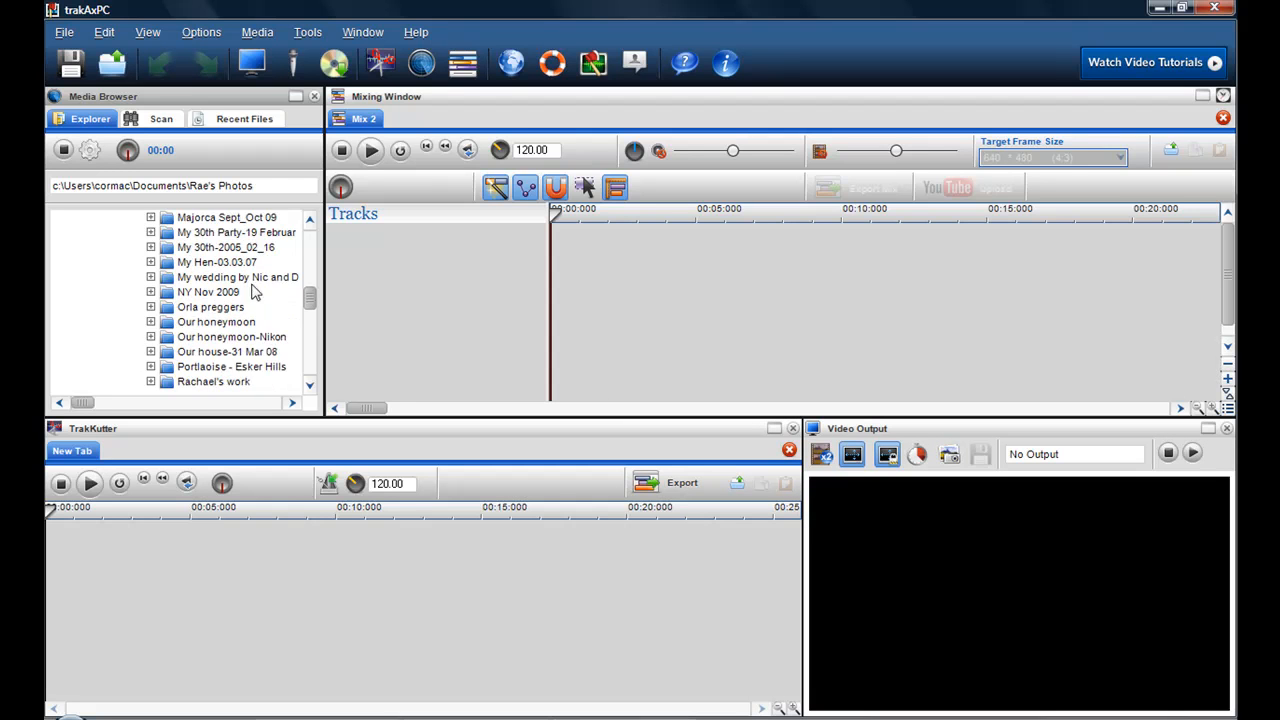
pyautogui.scroll(-3)
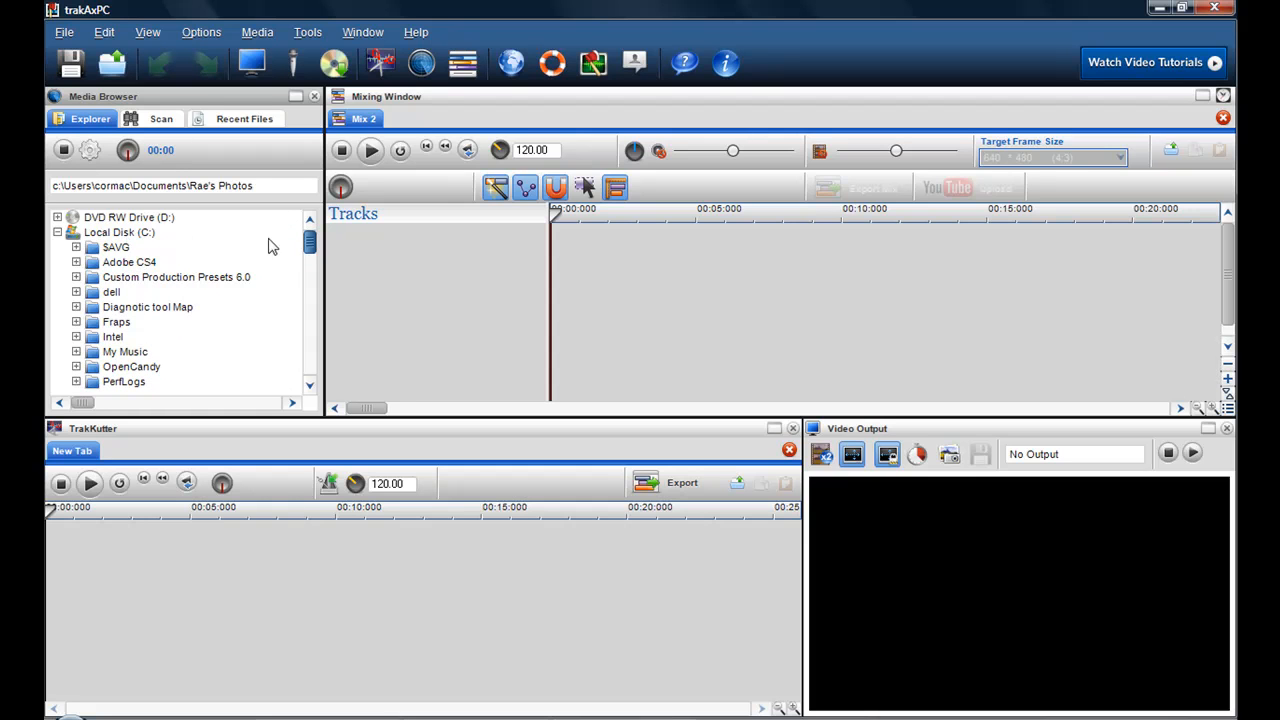
pyautogui.scroll(-3)
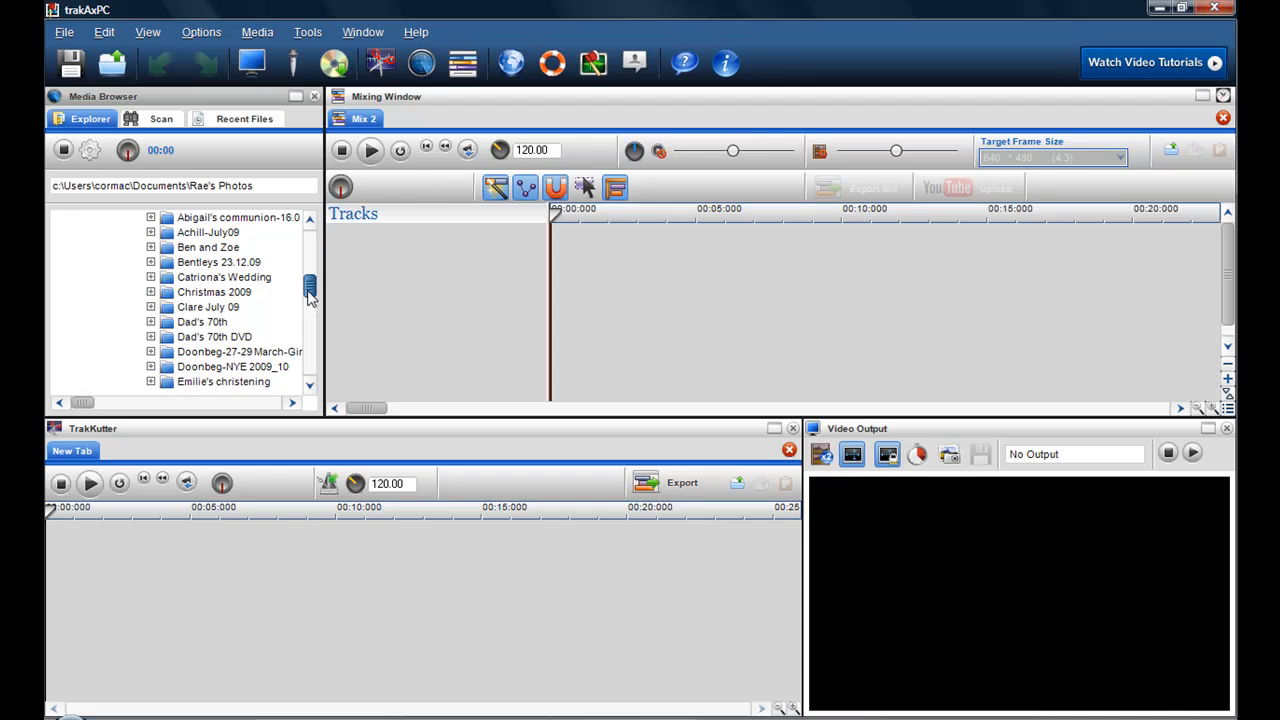
pyautogui.scroll(-3)
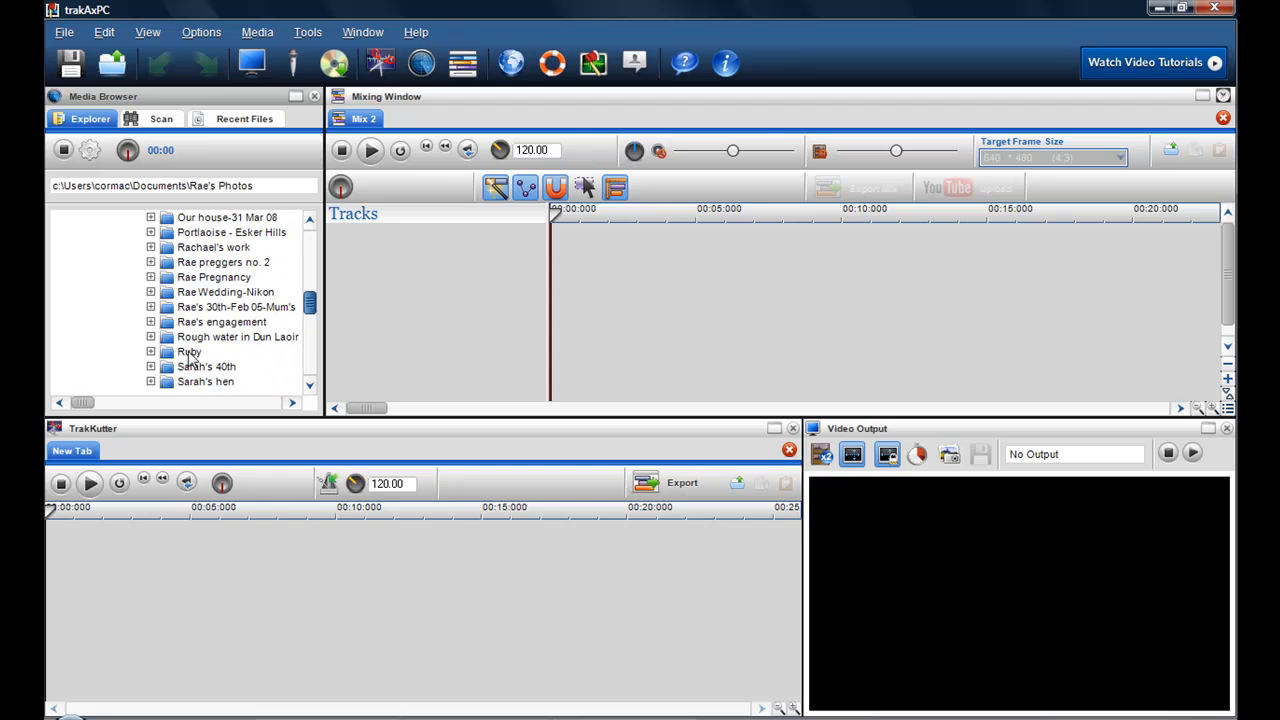
pyautogui.click(188, 352)
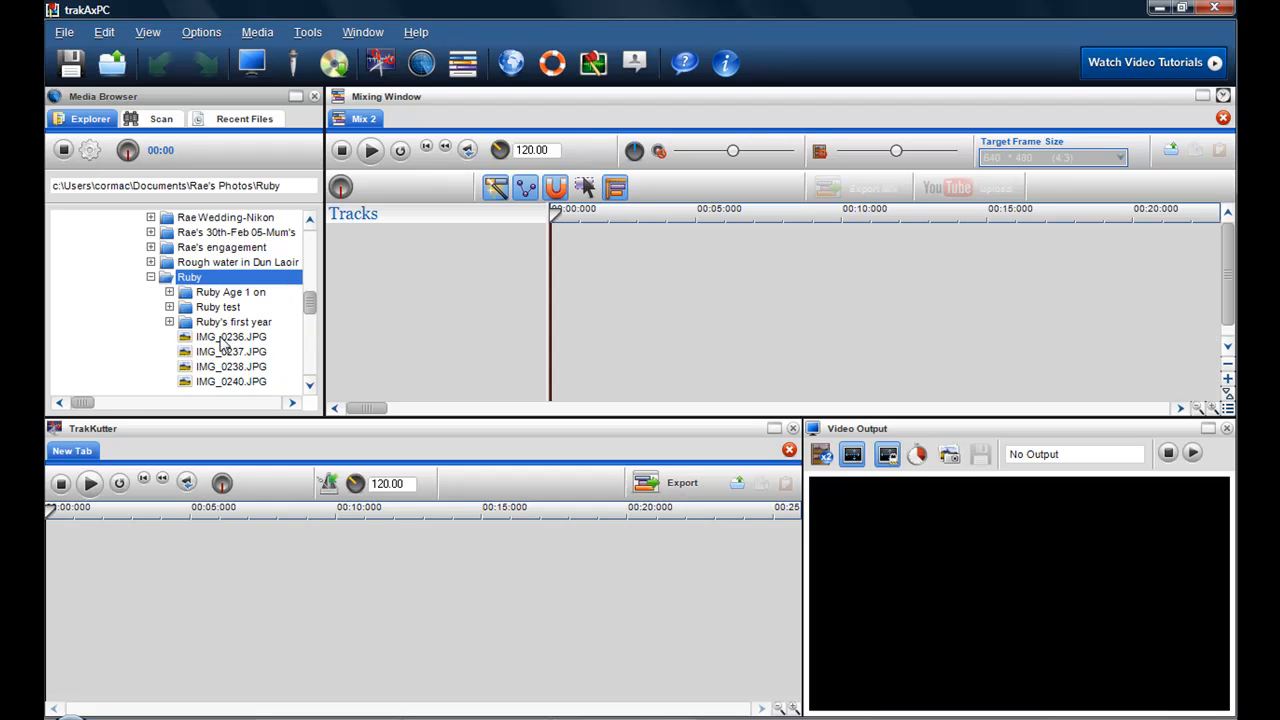
pyautogui.moveTo(248, 352)
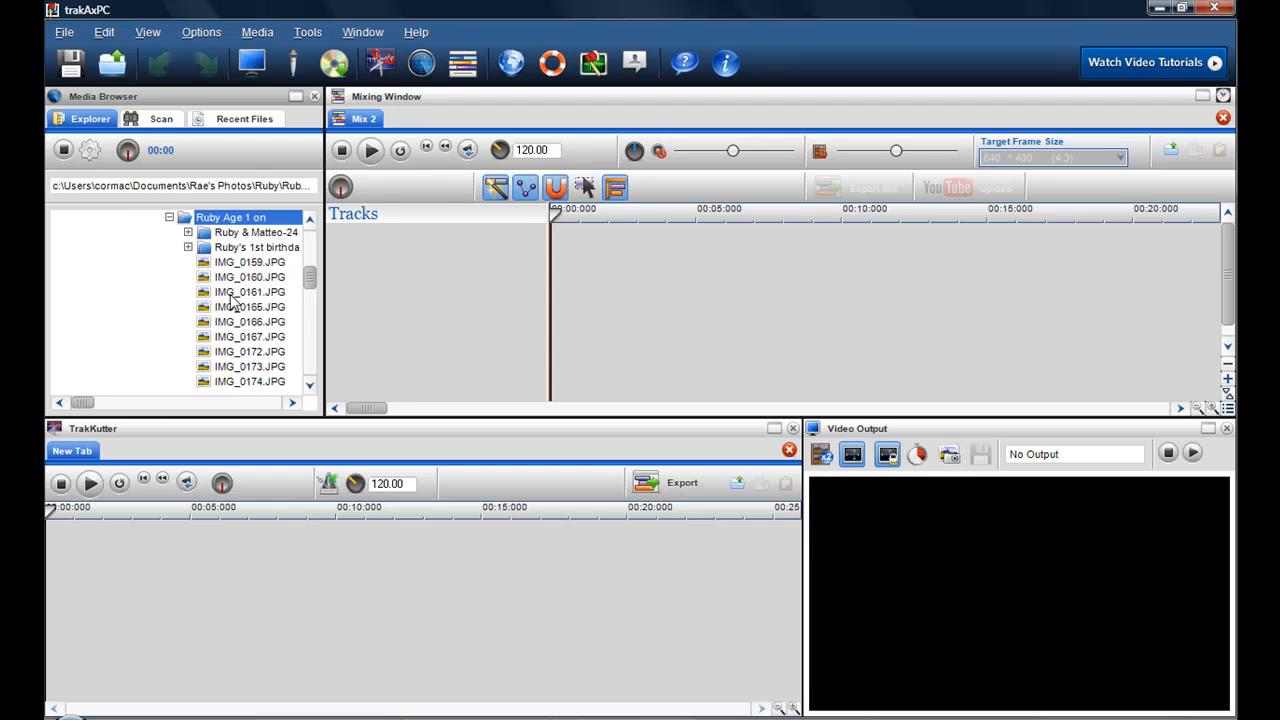
# Step: Preview several JPGs and place IMG_0172 on the mixing timeline as the first track
pyautogui.click(248, 292)
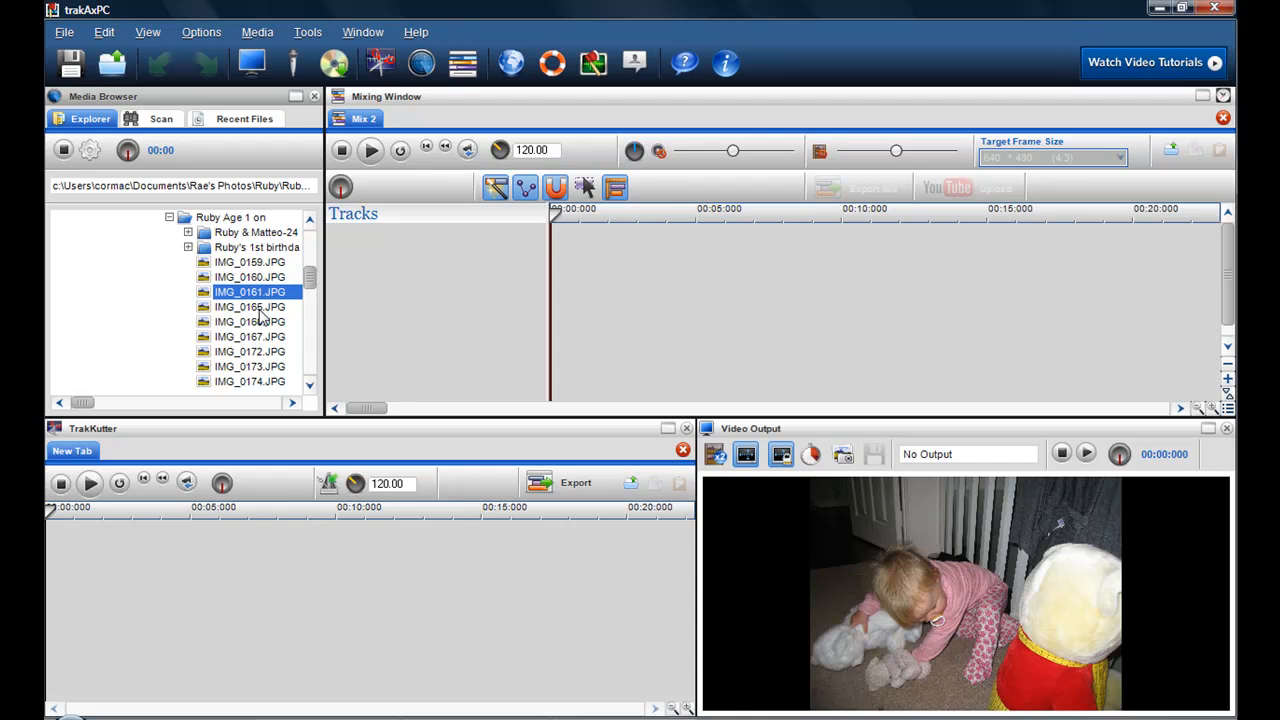
pyautogui.click(250, 308)
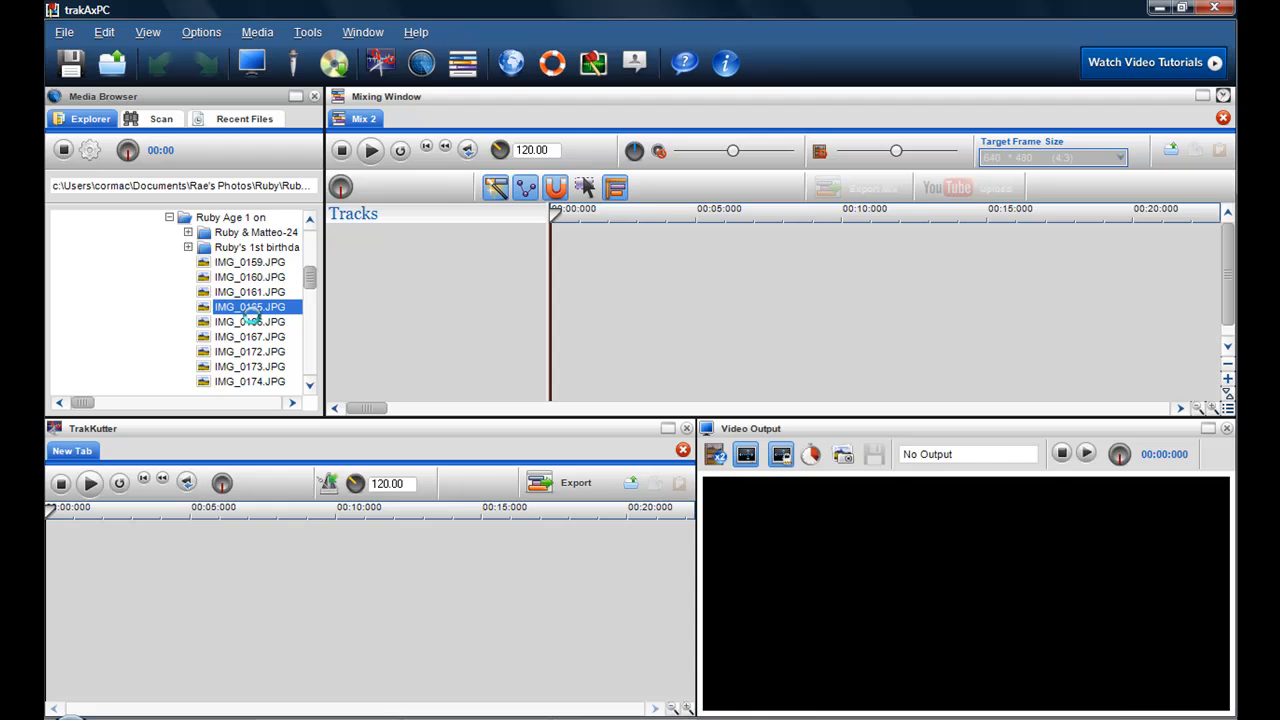
pyautogui.click(250, 320)
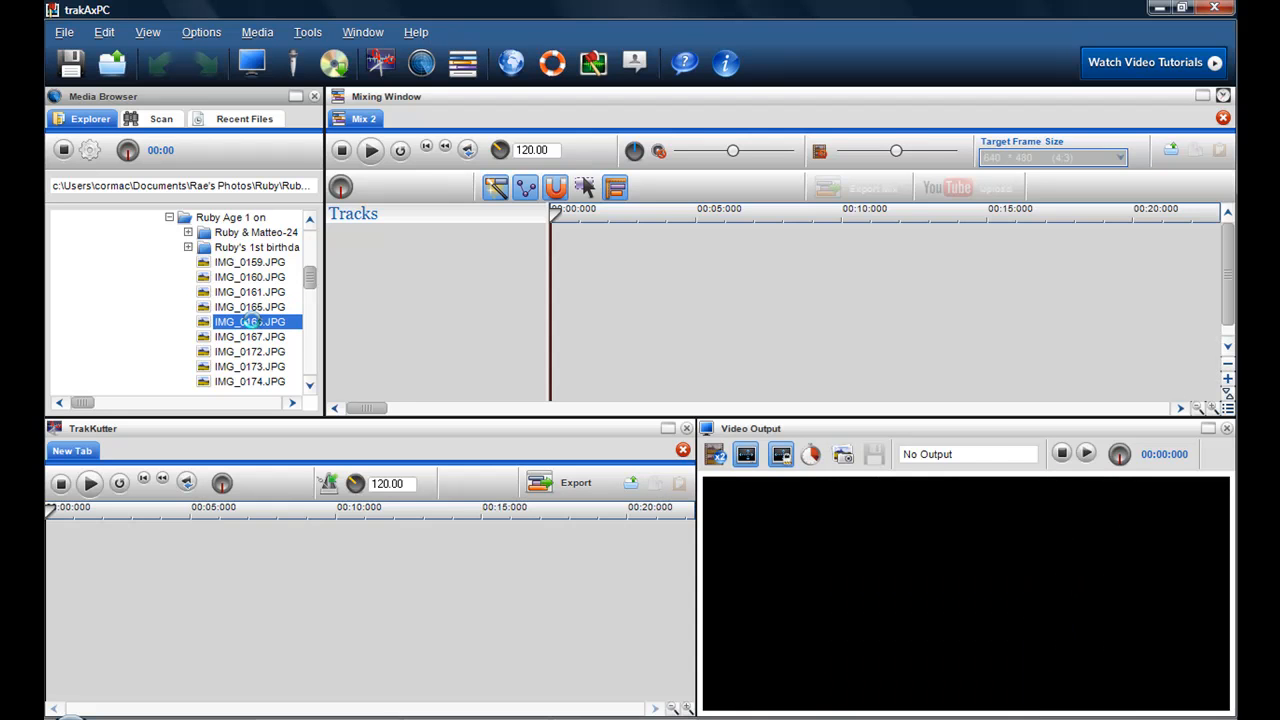
pyautogui.click(250, 336)
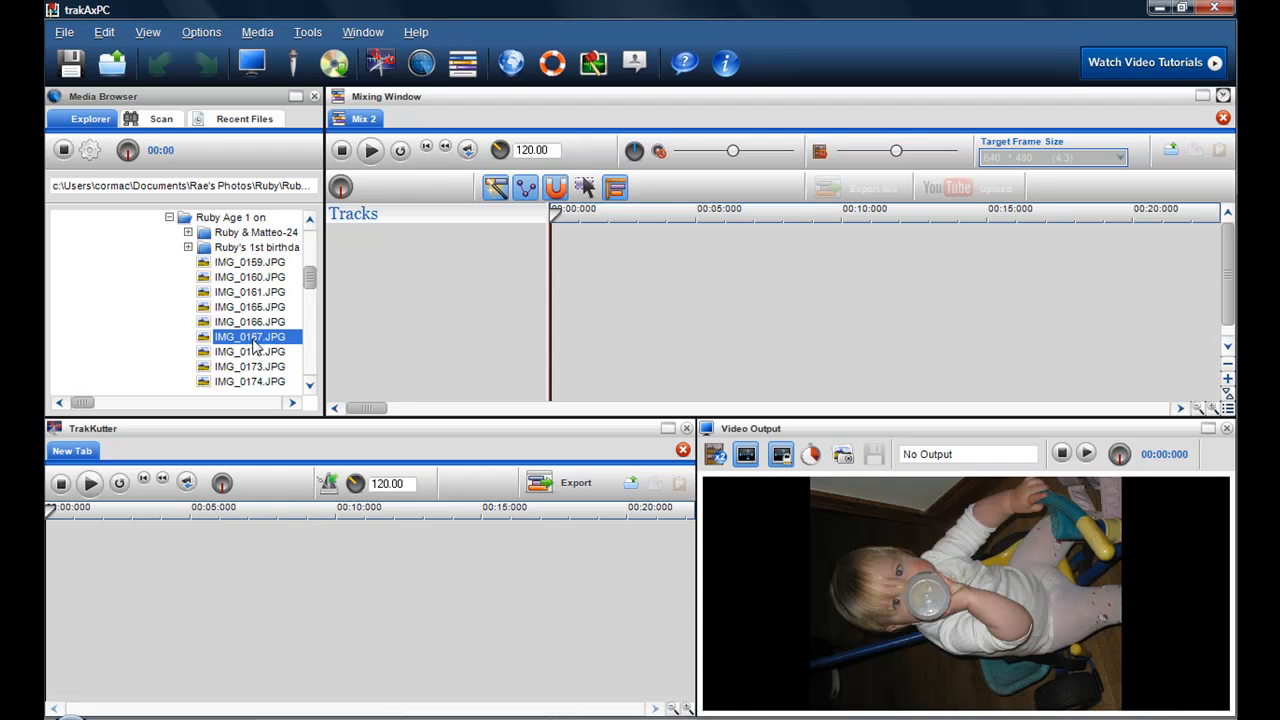
pyautogui.click(250, 352)
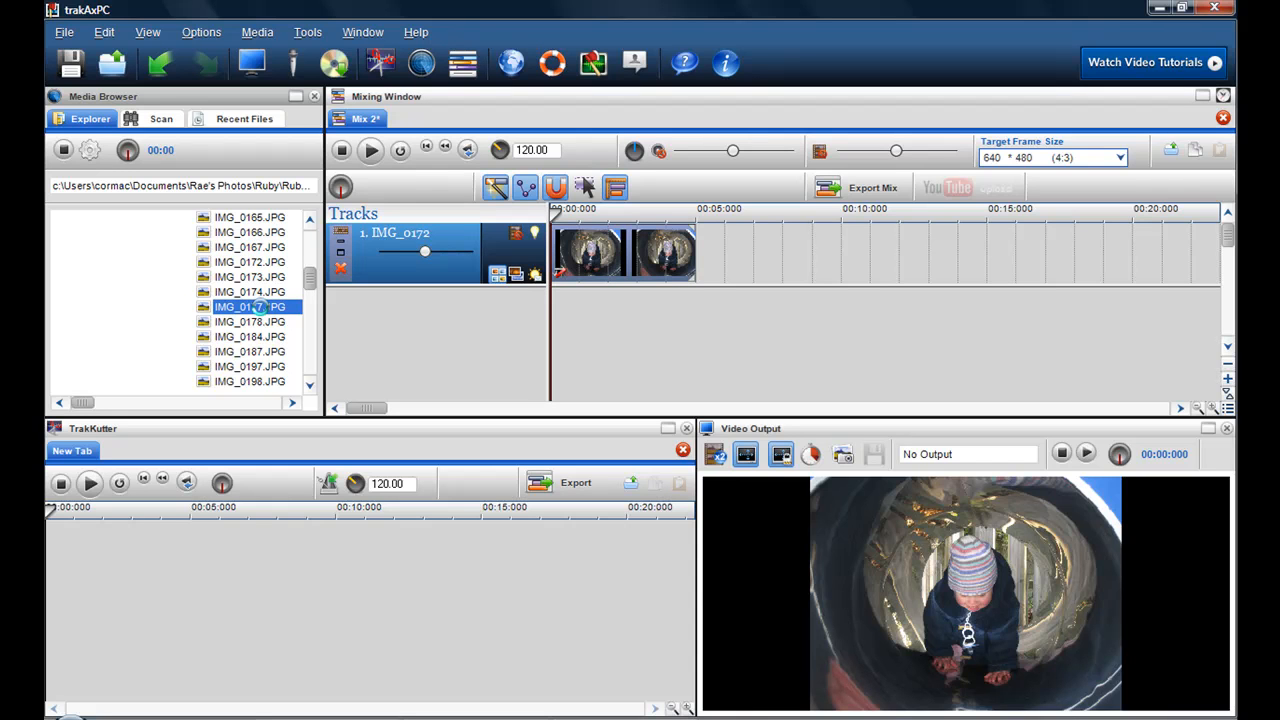
# Step: Add IMG_0177 after the first photo and briefly play the mix from the second photo
pyautogui.click(250, 308)
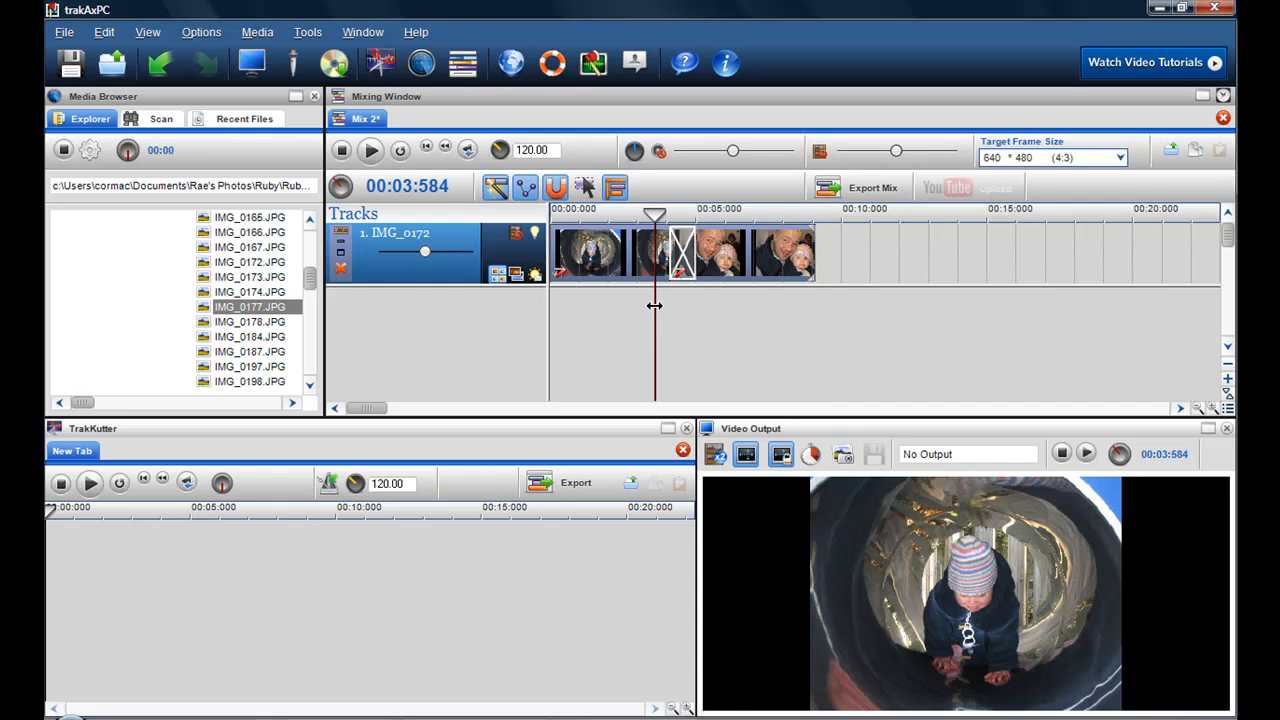
pyautogui.click(372, 150)
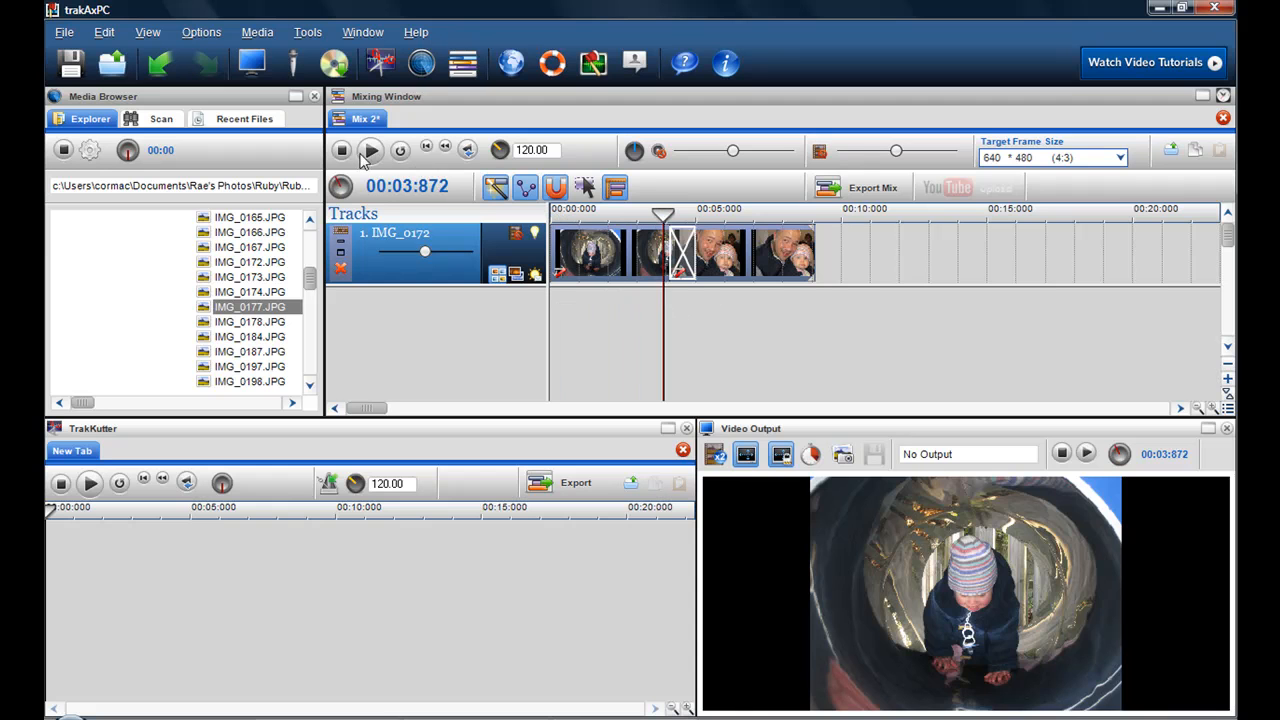
pyautogui.click(370, 150)
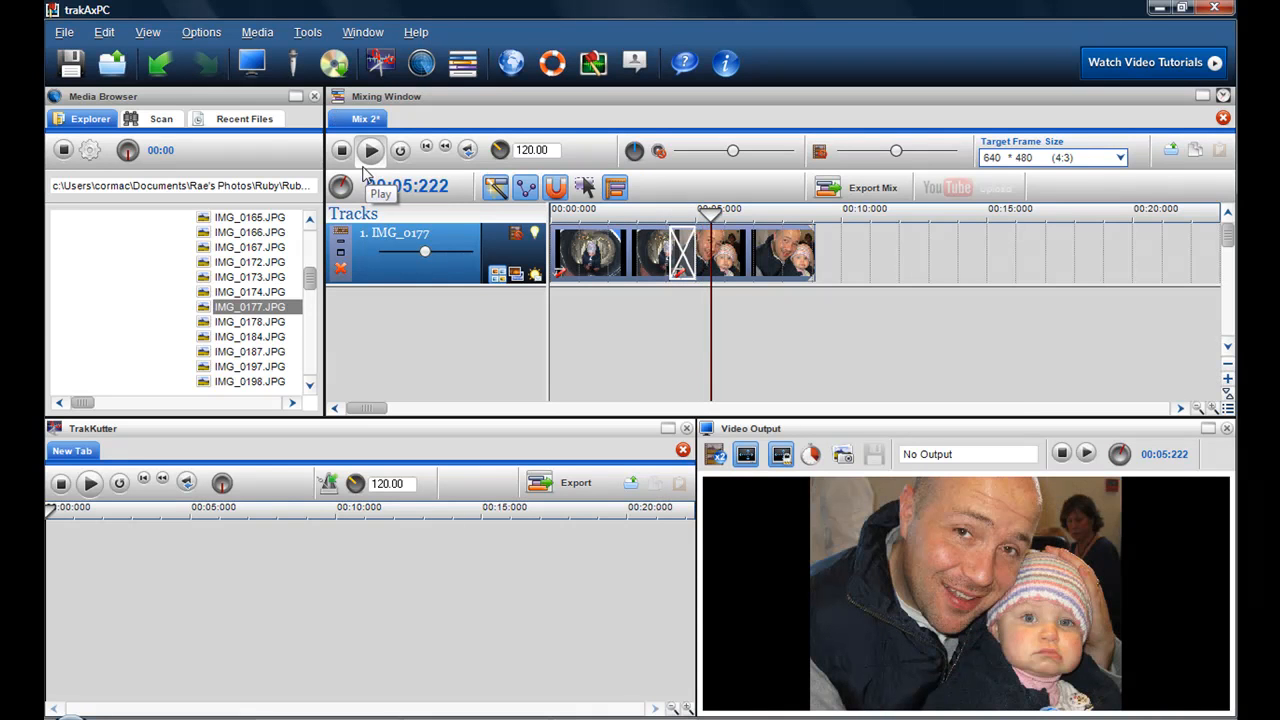
pyautogui.click(370, 150)
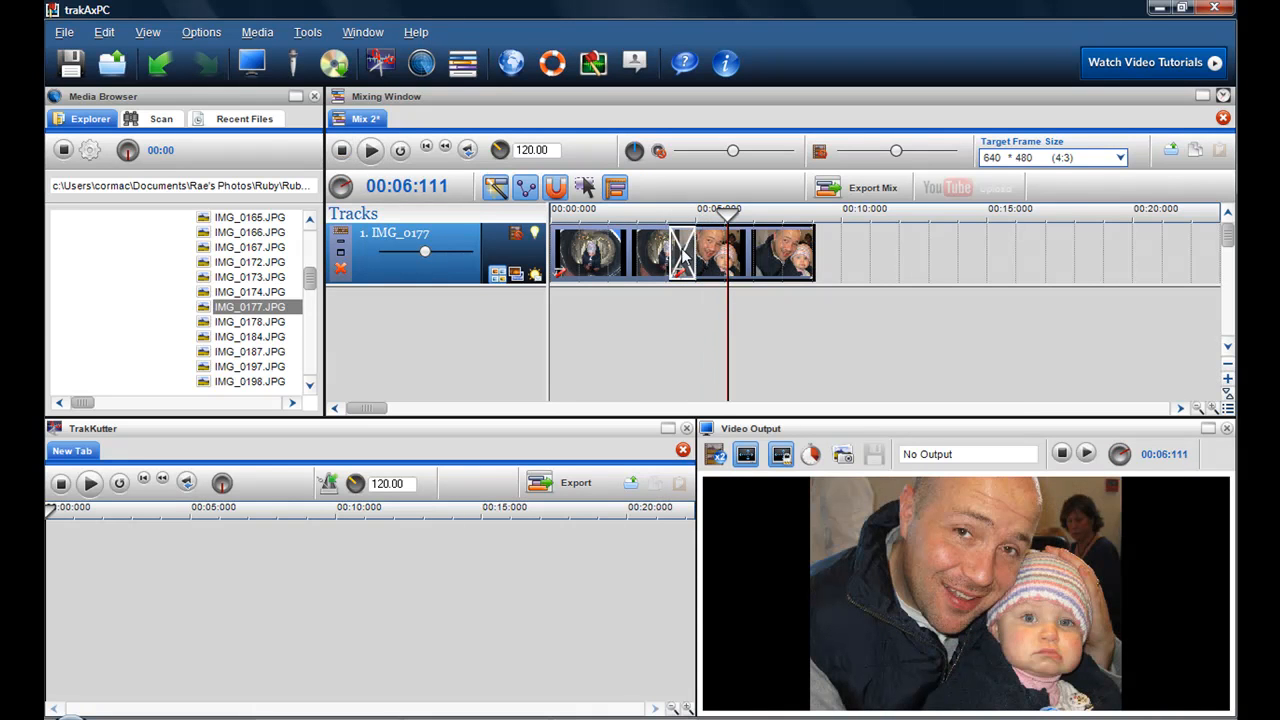
# Step: Insert a Radial Wipe transition on the IMG_0172 clip via its context menu
pyautogui.rightClick(680, 252)
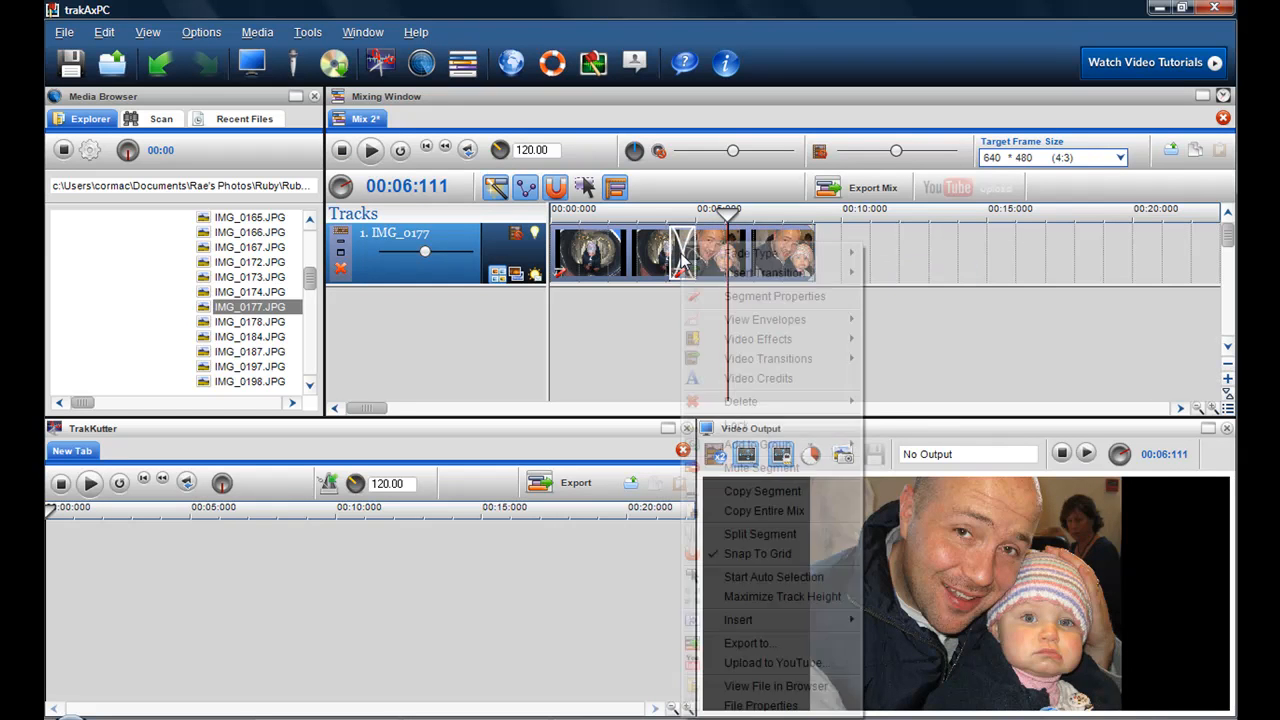
pyautogui.moveTo(764, 272)
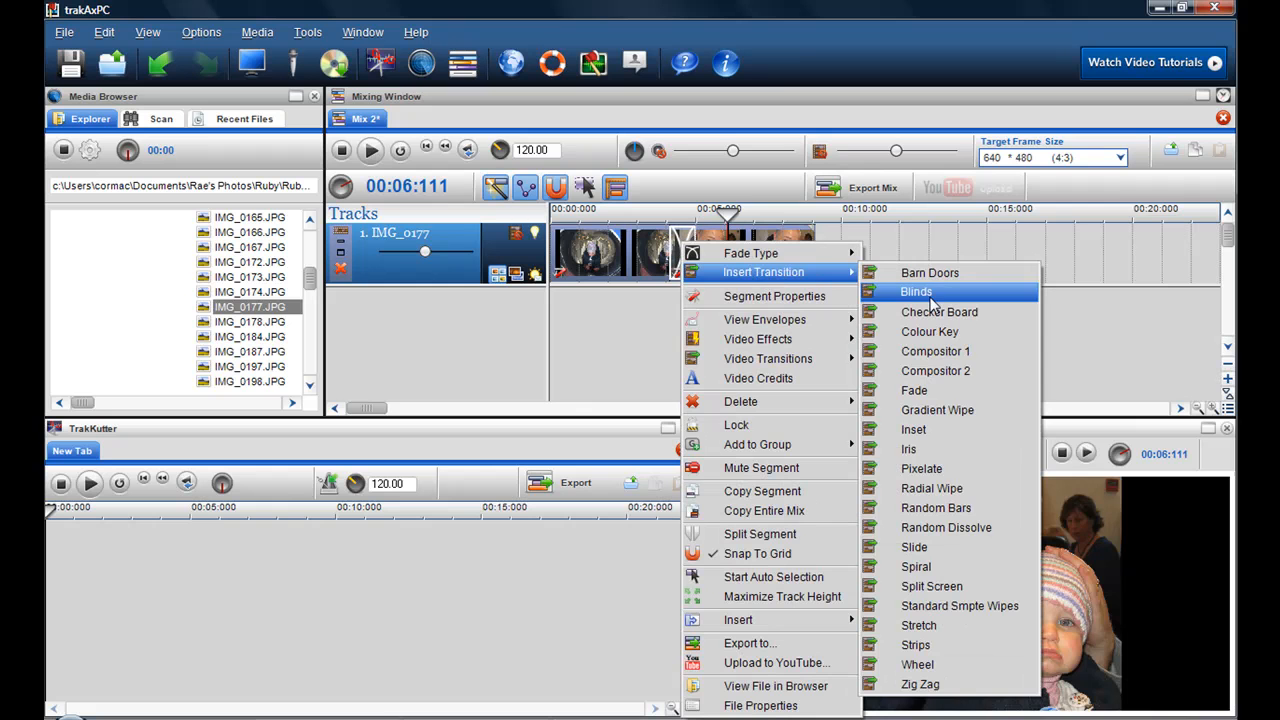
pyautogui.moveTo(936, 508)
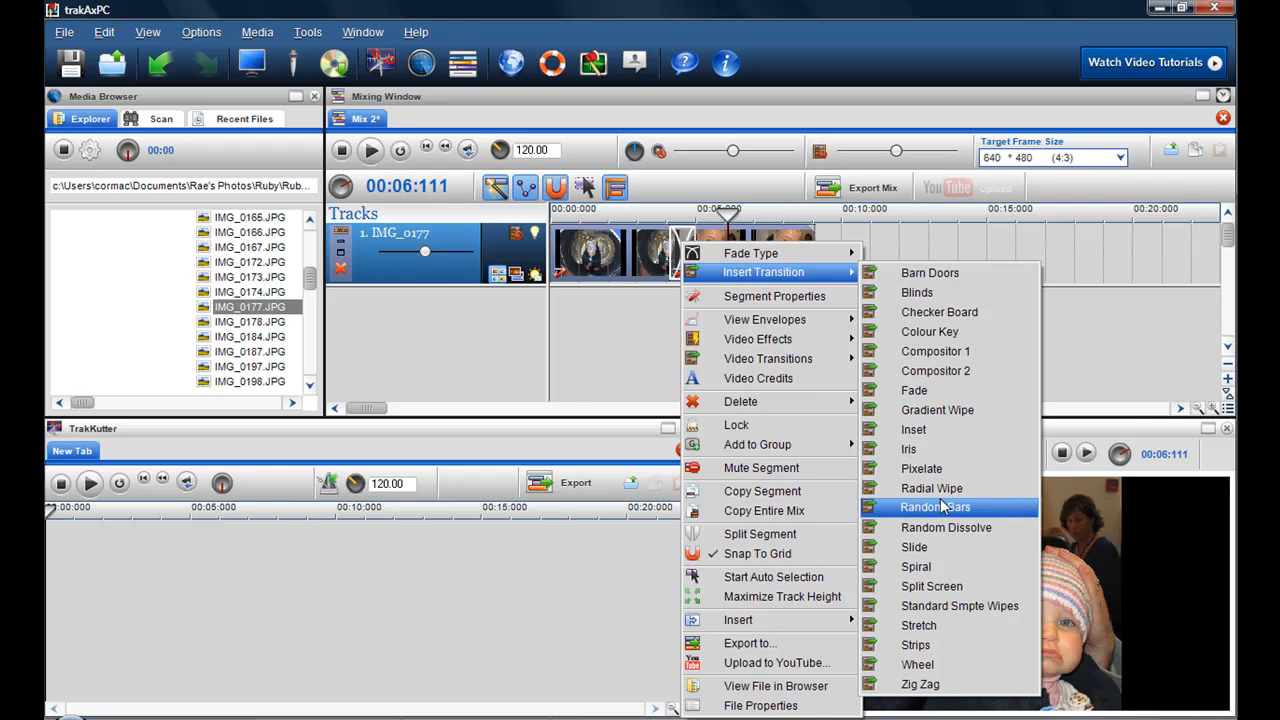
pyautogui.click(936, 508)
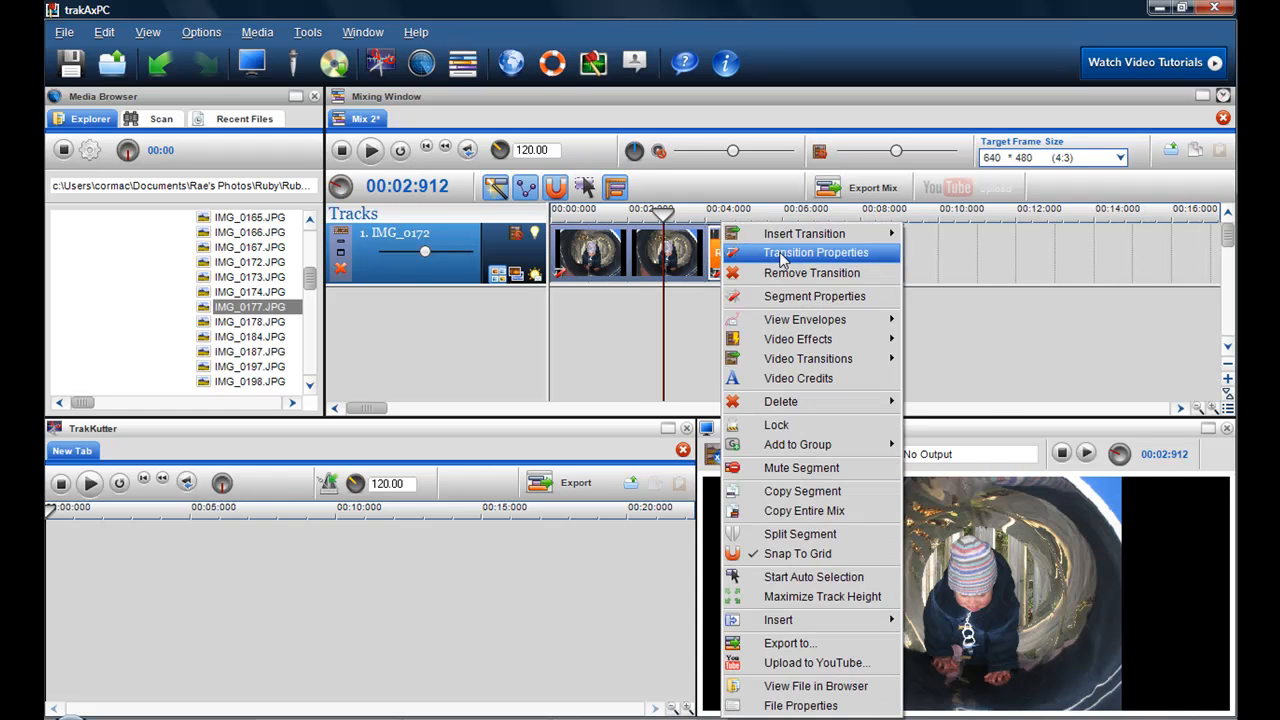
# Step: Set the Radial Wipe transition's Style to Wedge and confirm
pyautogui.click(816, 252)
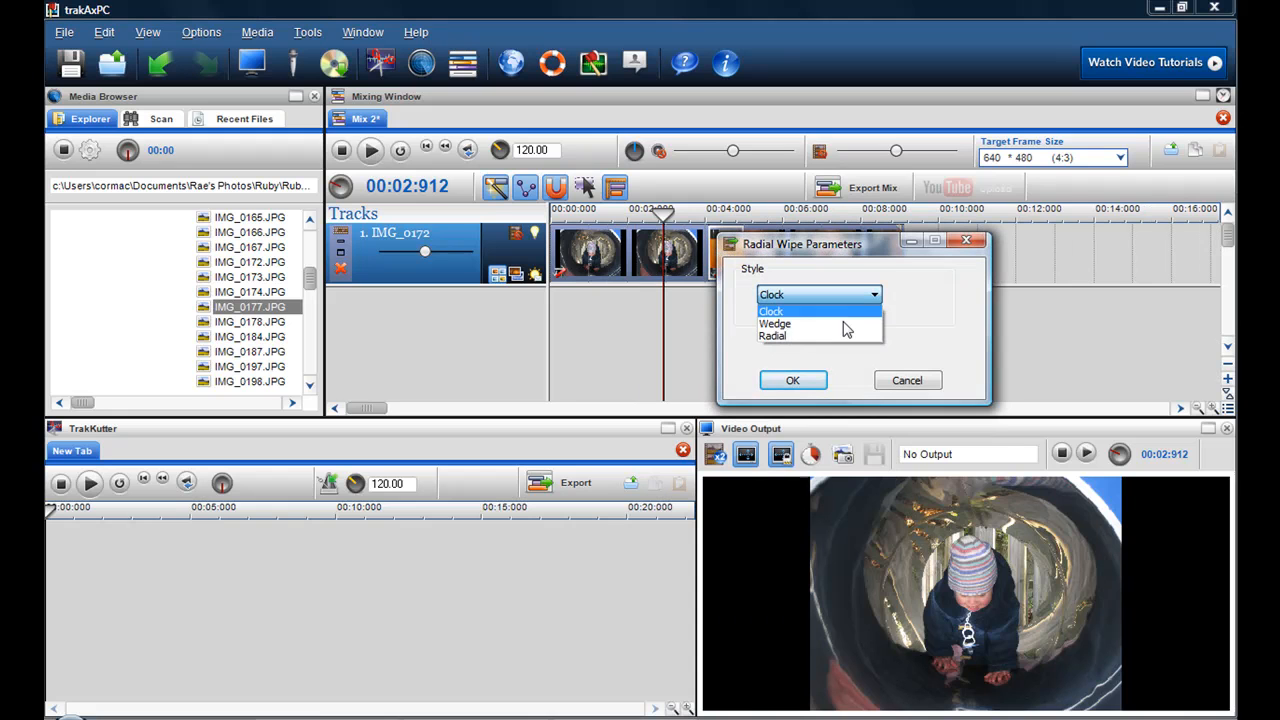
pyautogui.click(776, 324)
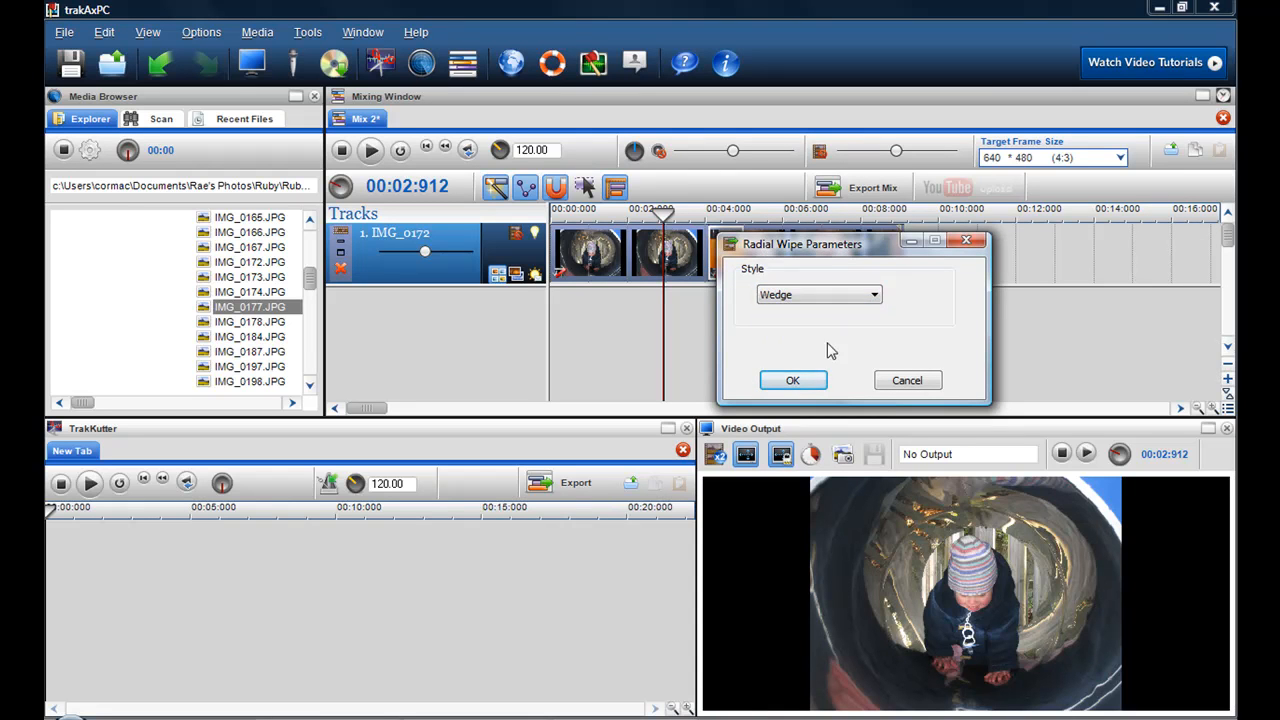
pyautogui.click(792, 380)
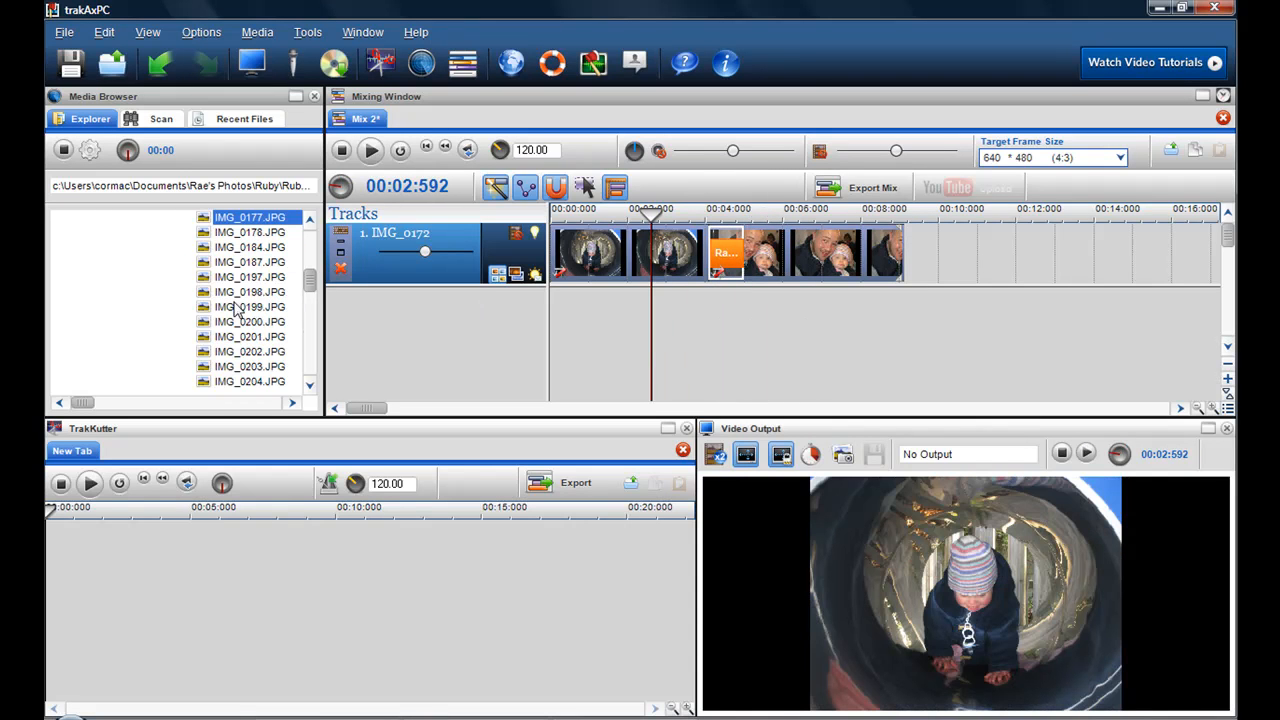
# Step: Append another photo to the end of the slideshow track with transitions between images
pyautogui.click(250, 308)
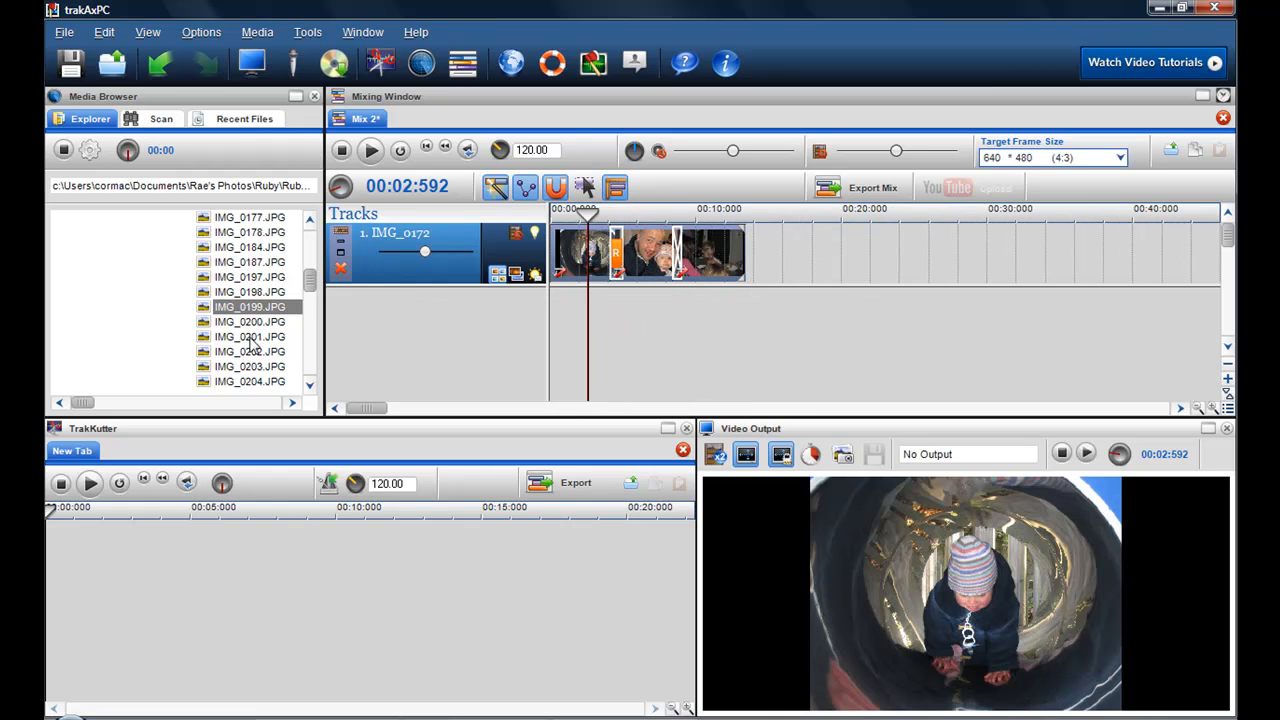
pyautogui.click(250, 336)
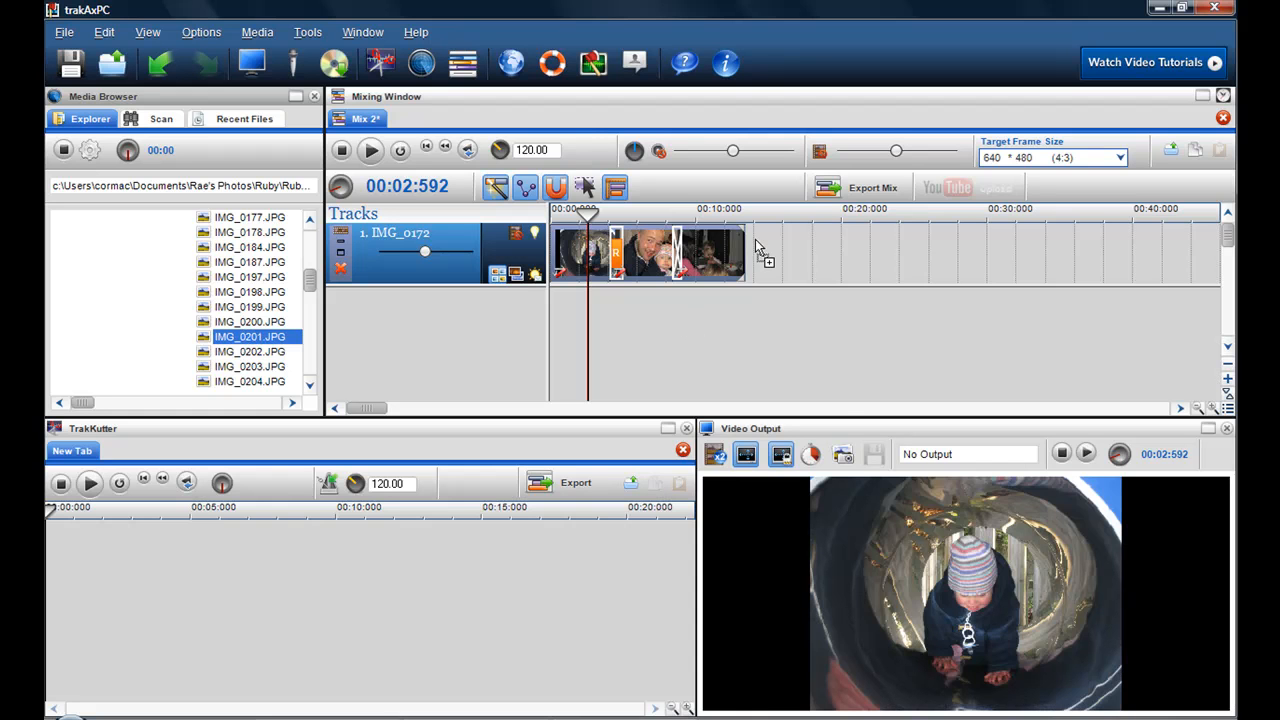
pyautogui.moveTo(250, 336); pyautogui.dragTo(764, 252)
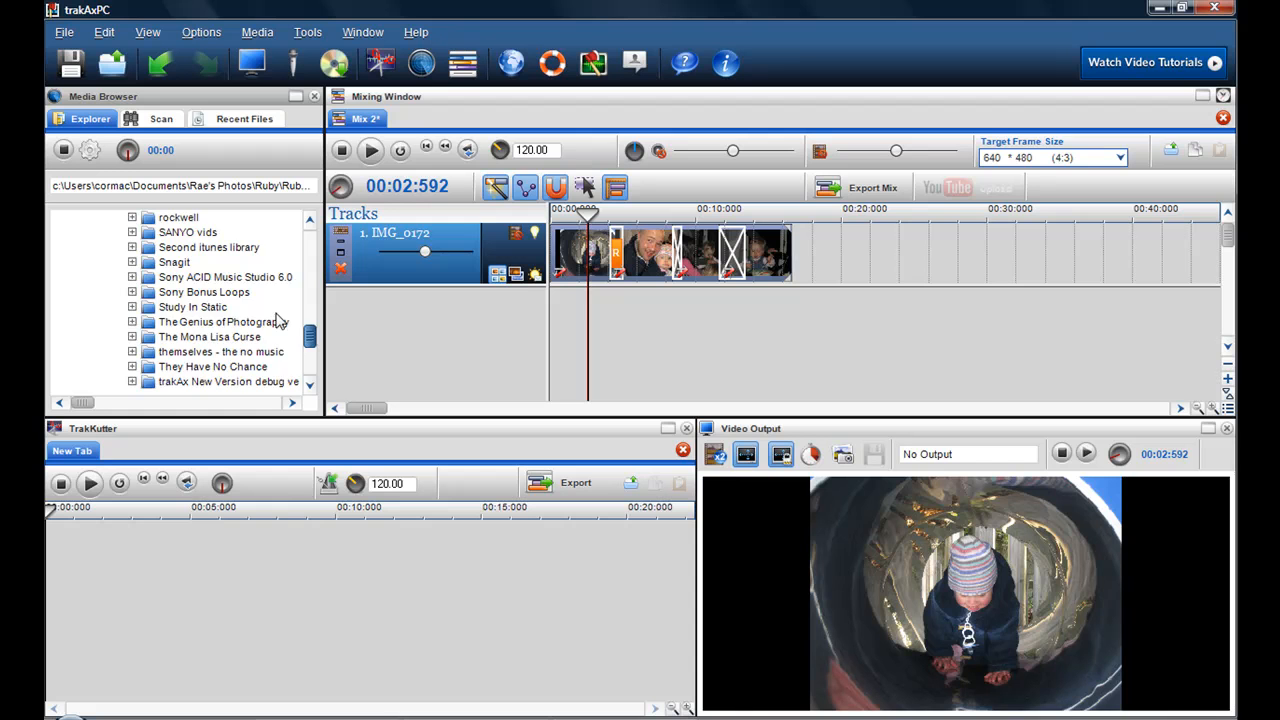
# Step: Expand Second itunes library > iTunes > iTunes and an artist folder to reach the songs
pyautogui.scroll(-3)
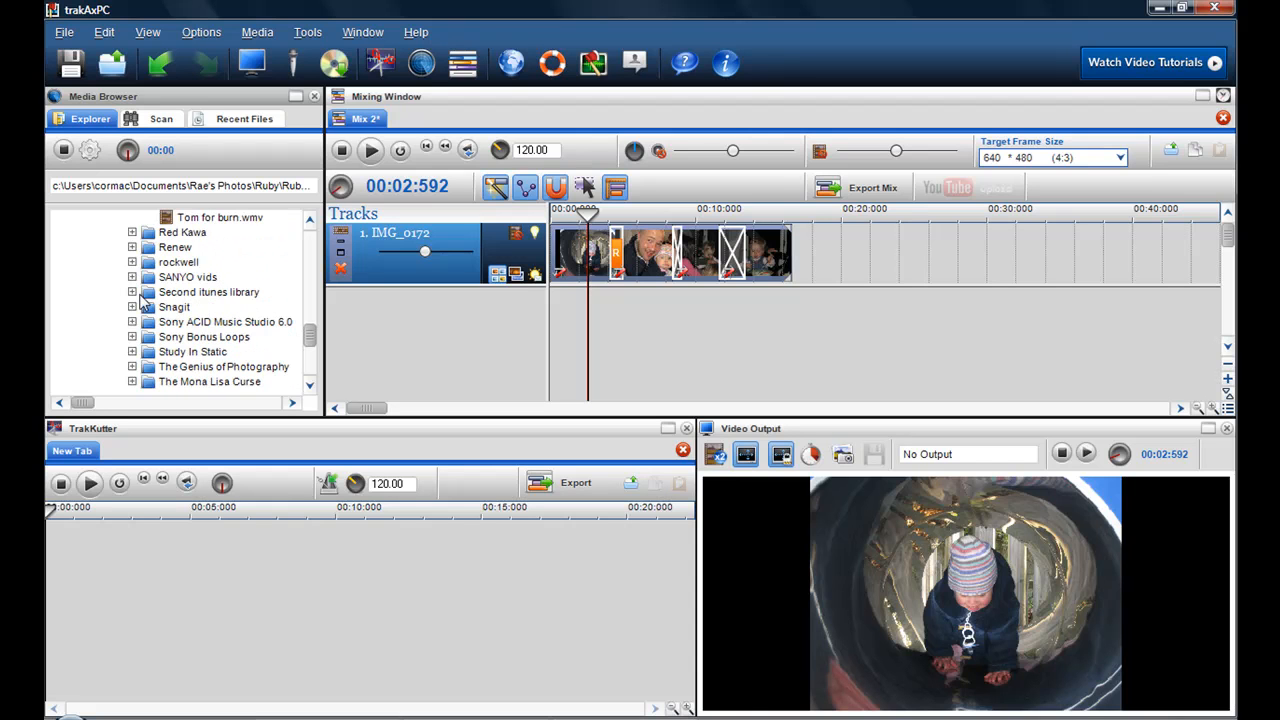
pyautogui.click(132, 292)
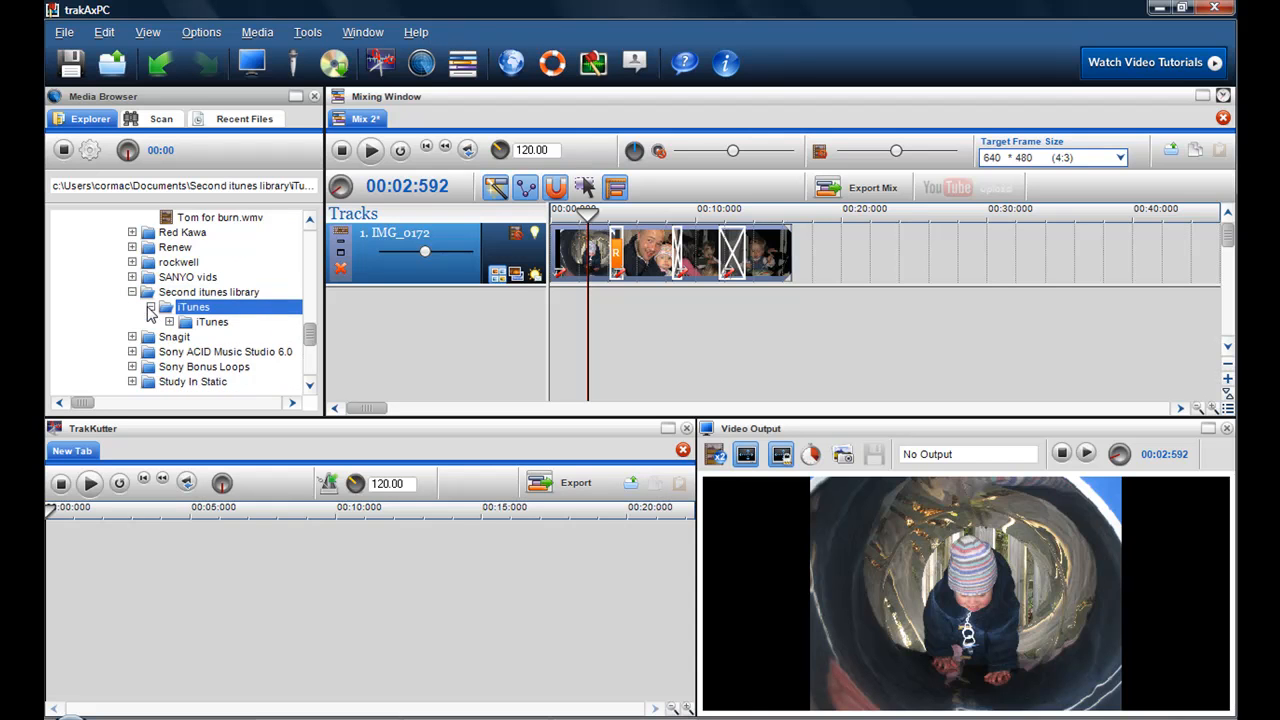
pyautogui.click(168, 308)
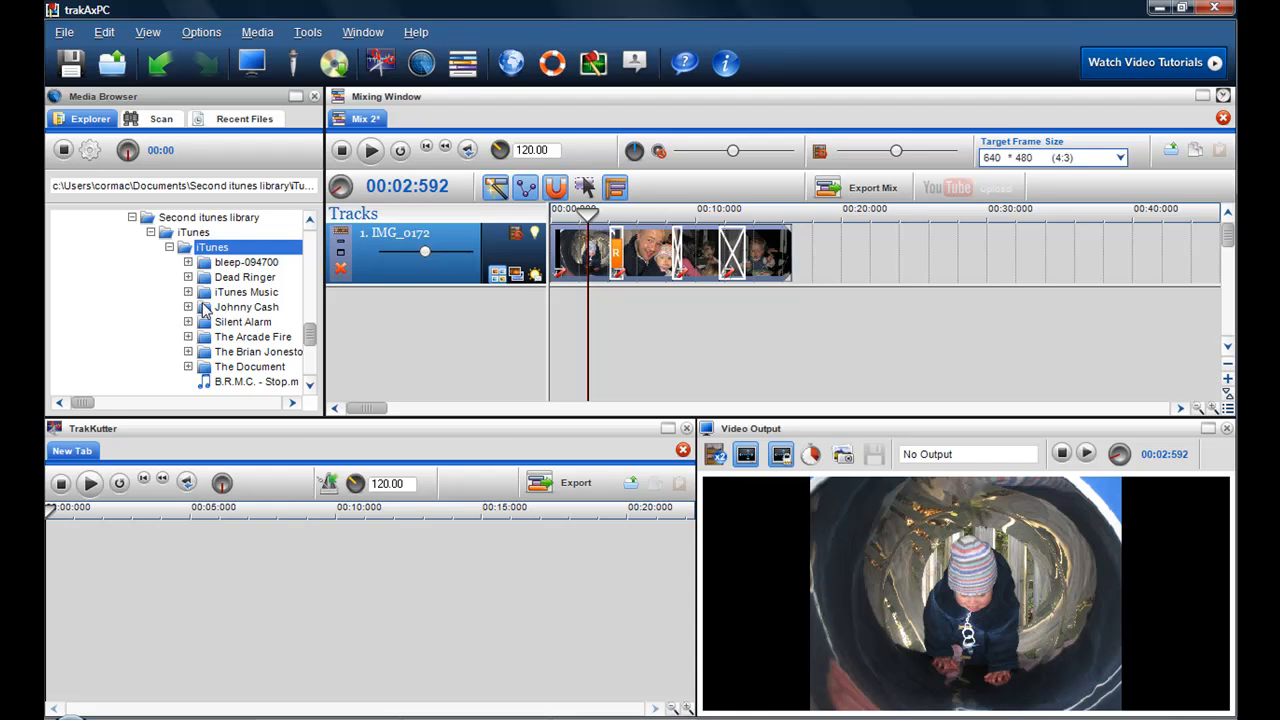
pyautogui.click(248, 308)
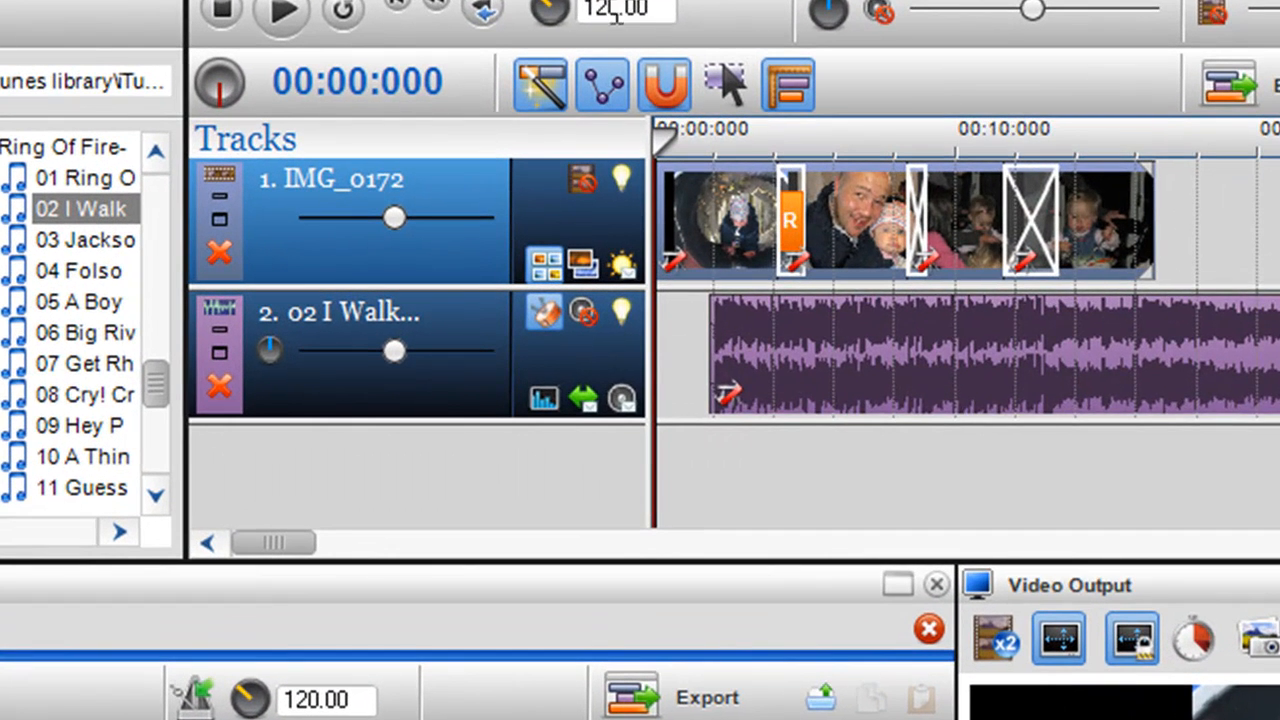
pyautogui.moveTo(570, 14)
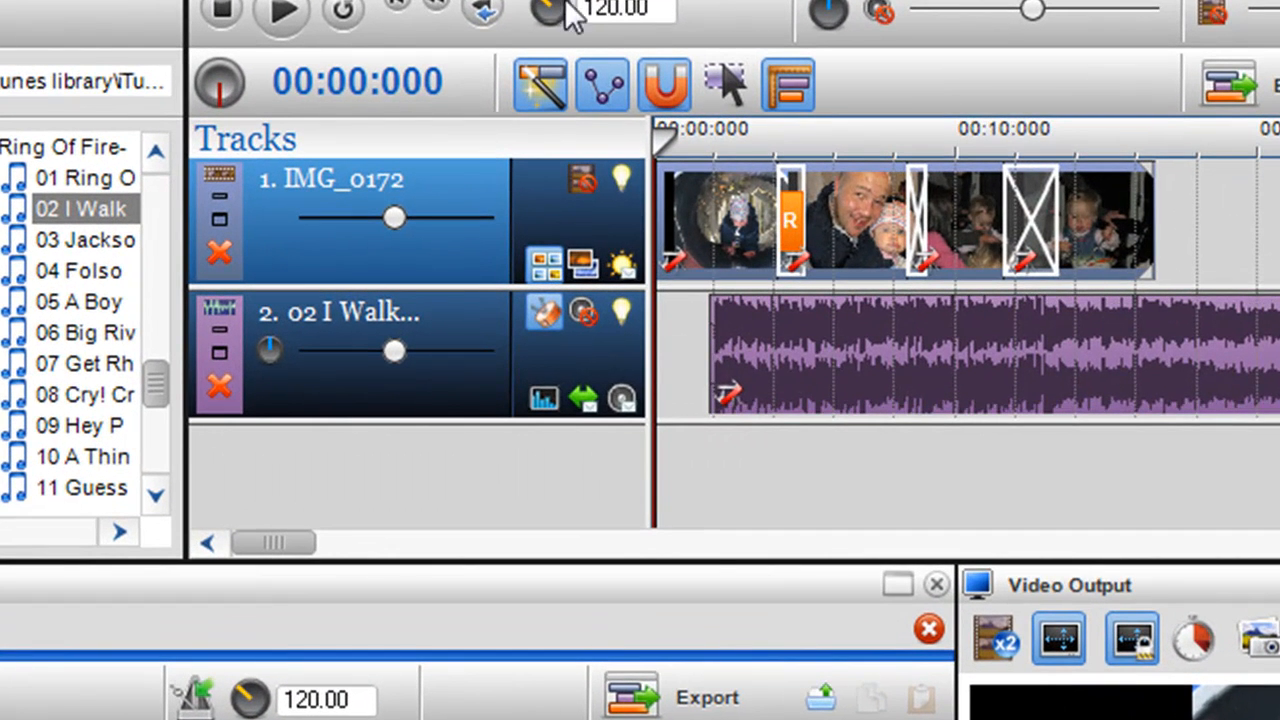
# Step: Enable beat syncing on the I Walk the Line track and deselect the clips
pyautogui.click(900, 356)
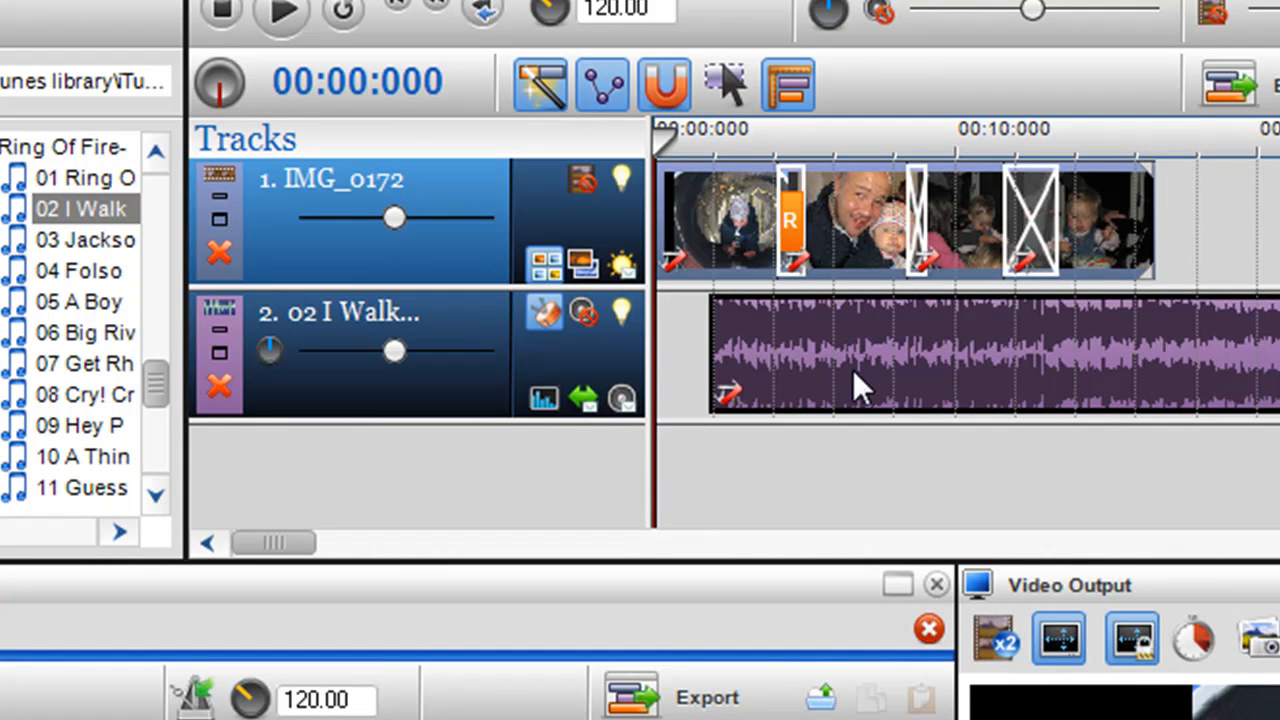
pyautogui.moveTo(860, 390)
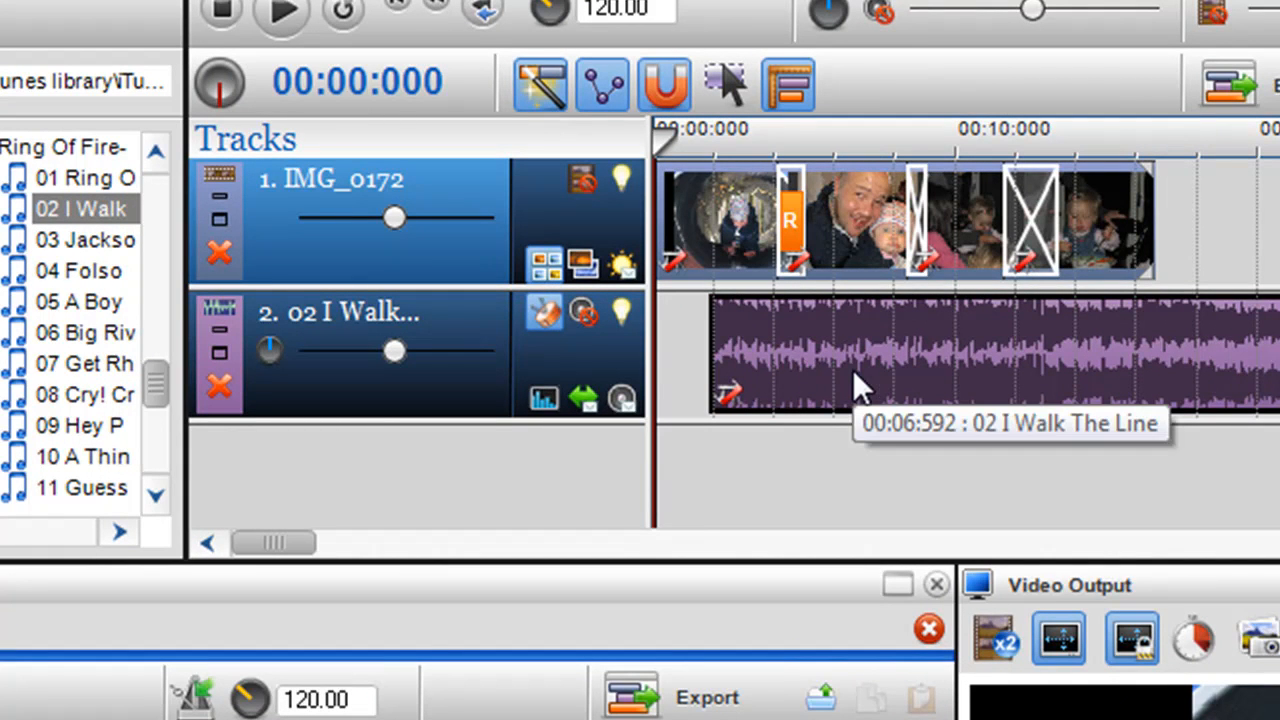
pyautogui.moveTo(544, 316)
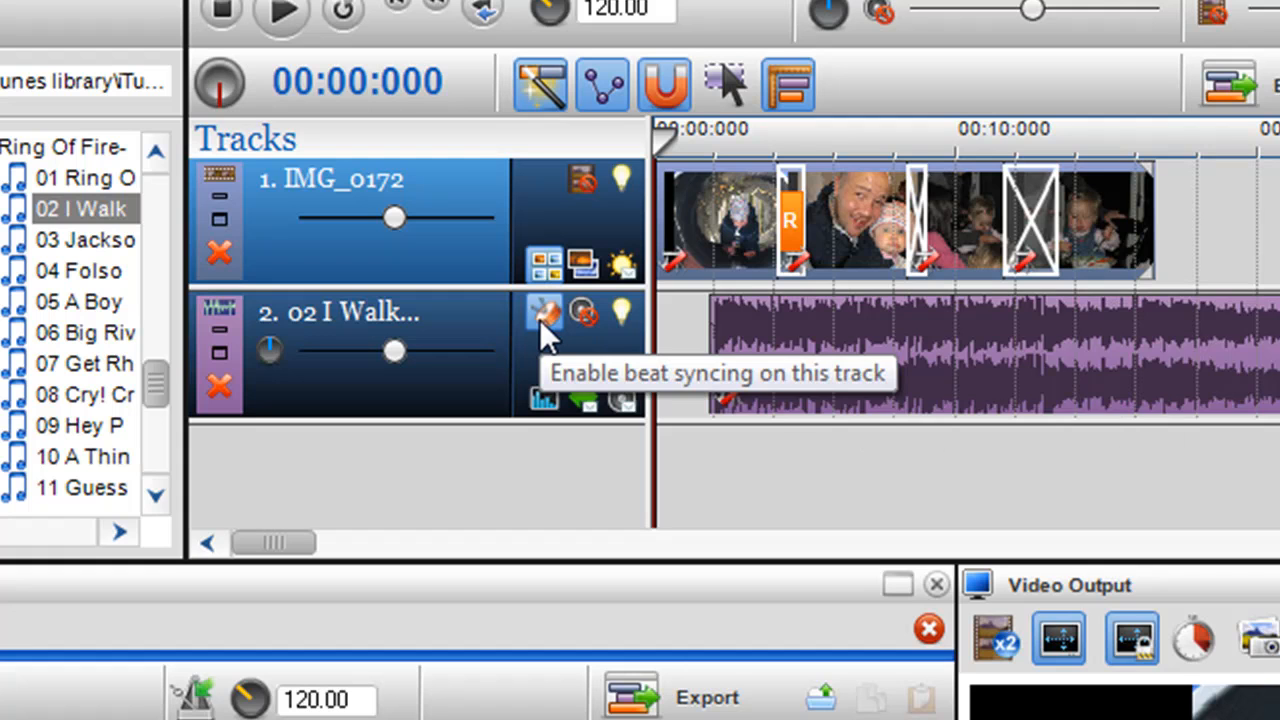
pyautogui.click(544, 310)
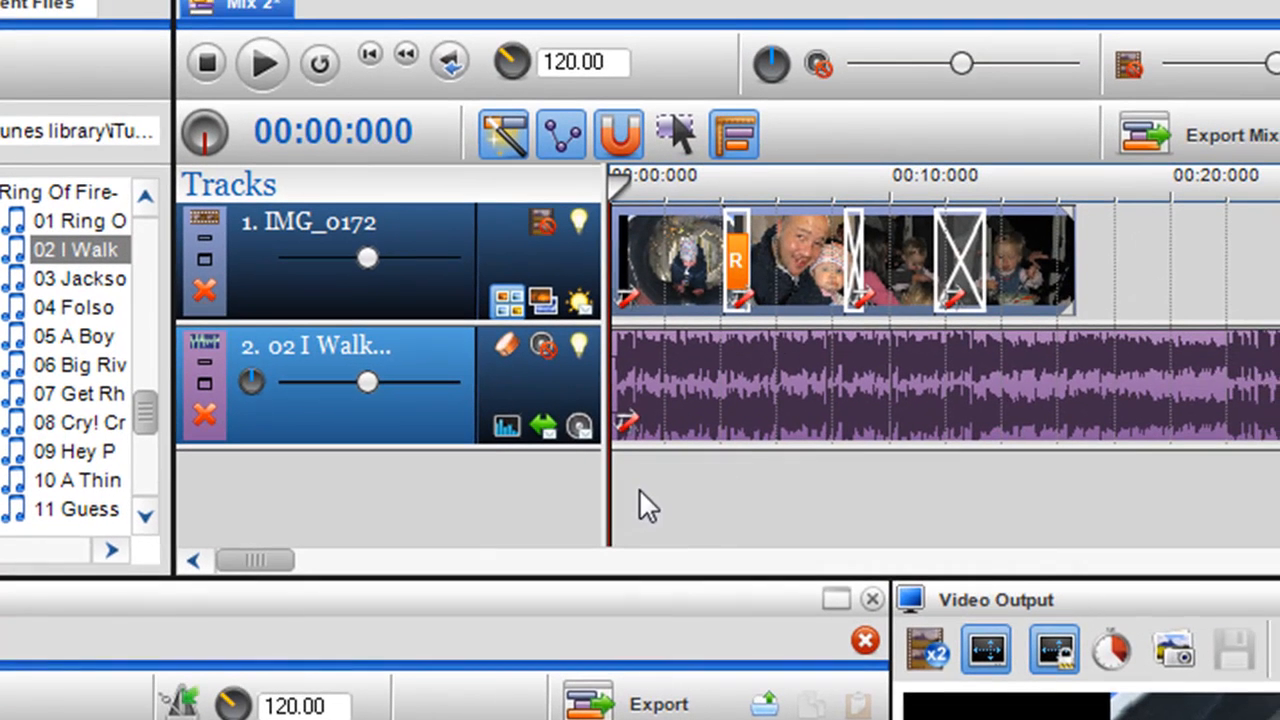
pyautogui.click(262, 62)
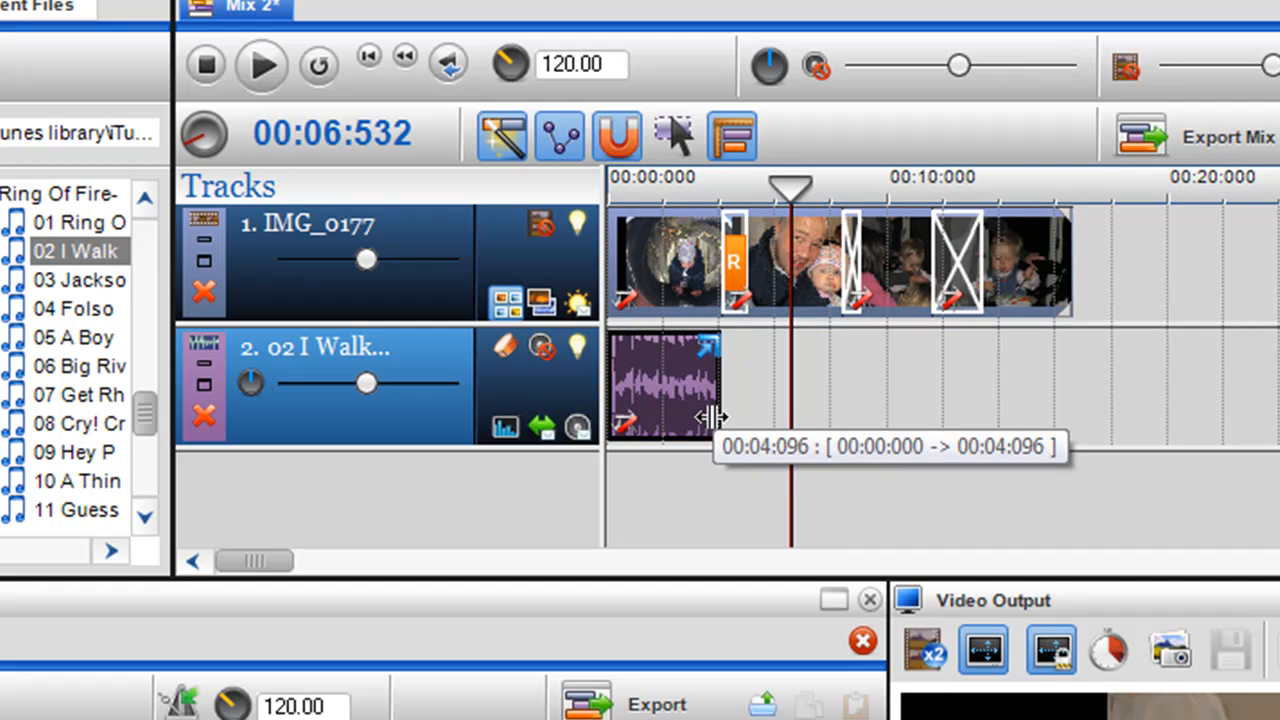
# Step: Keep the trimmed I Walk the Line clip at 00:00 for five seconds and select 05 A Boy Named Sue
pyautogui.moveTo(710, 410); pyautogui.dragTo(736, 410)
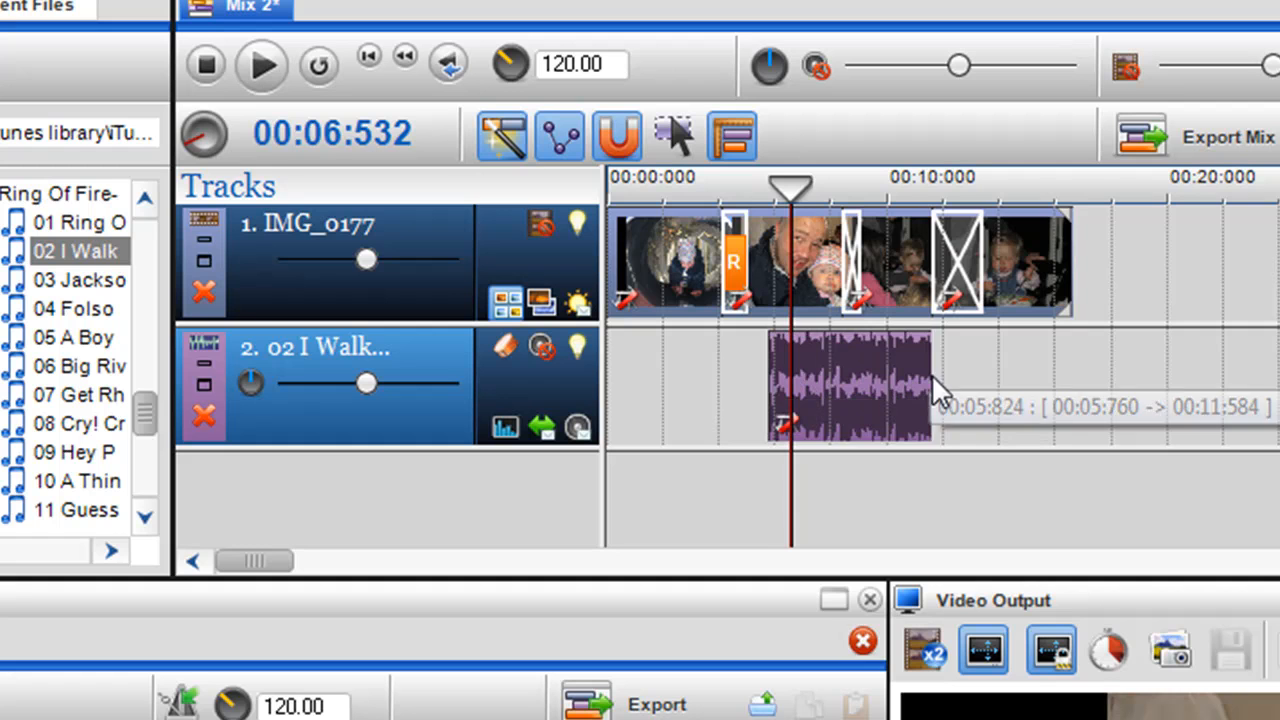
pyautogui.moveTo(928, 390); pyautogui.dragTo(1010, 424)
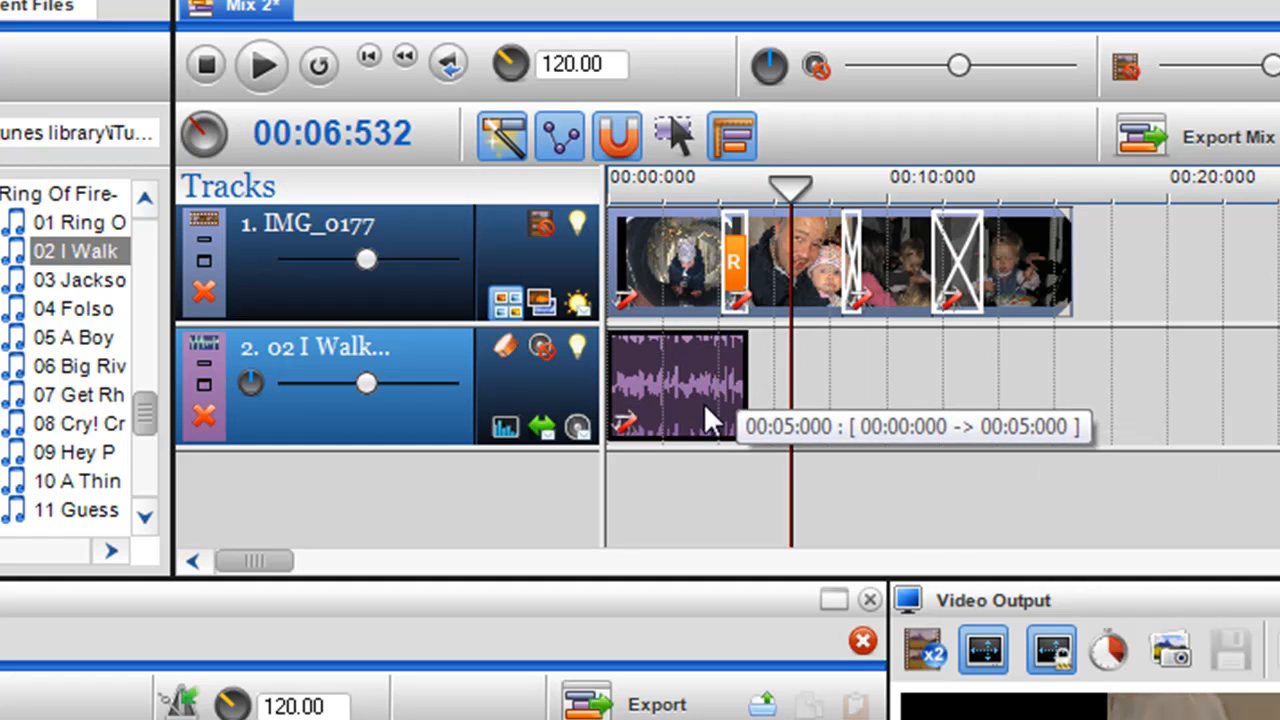
pyautogui.moveTo(700, 420)
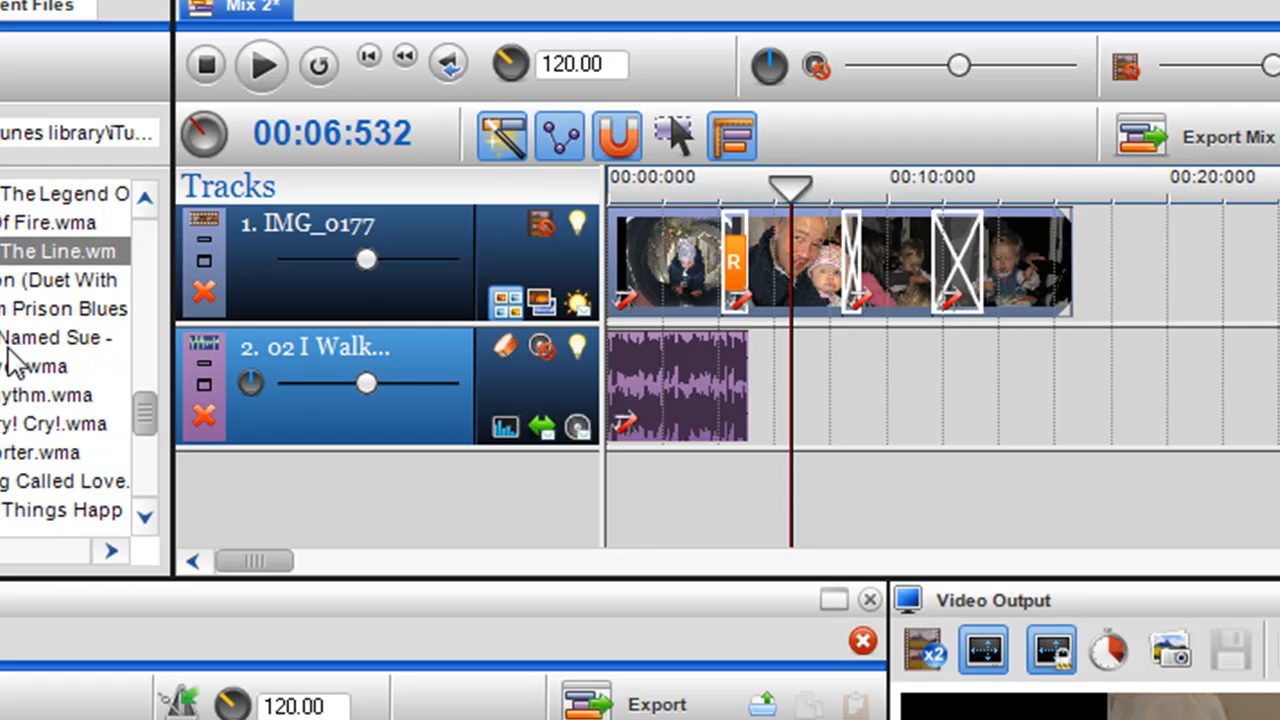
pyautogui.click(56, 338)
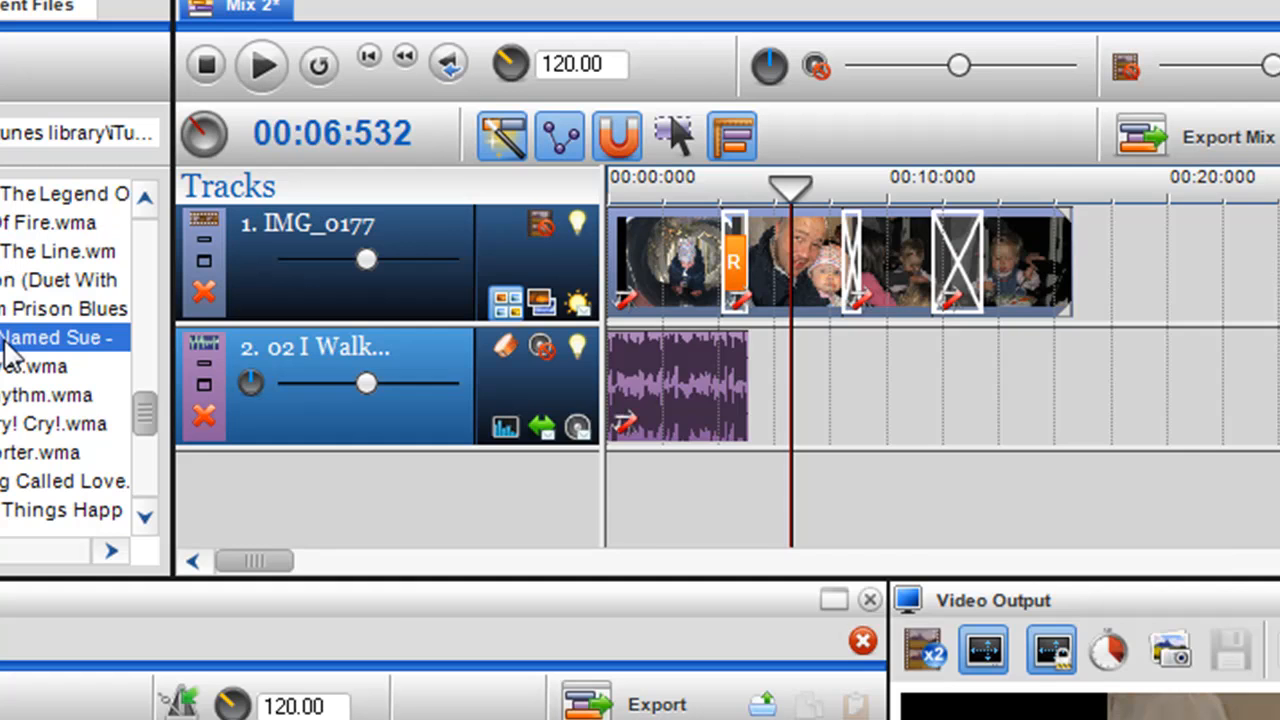
# Step: Load A Boy Named Sue -Live into TrakKutter and audition the waveform at about 11, 15 and 17 seconds
pyautogui.doubleClick(56, 336)
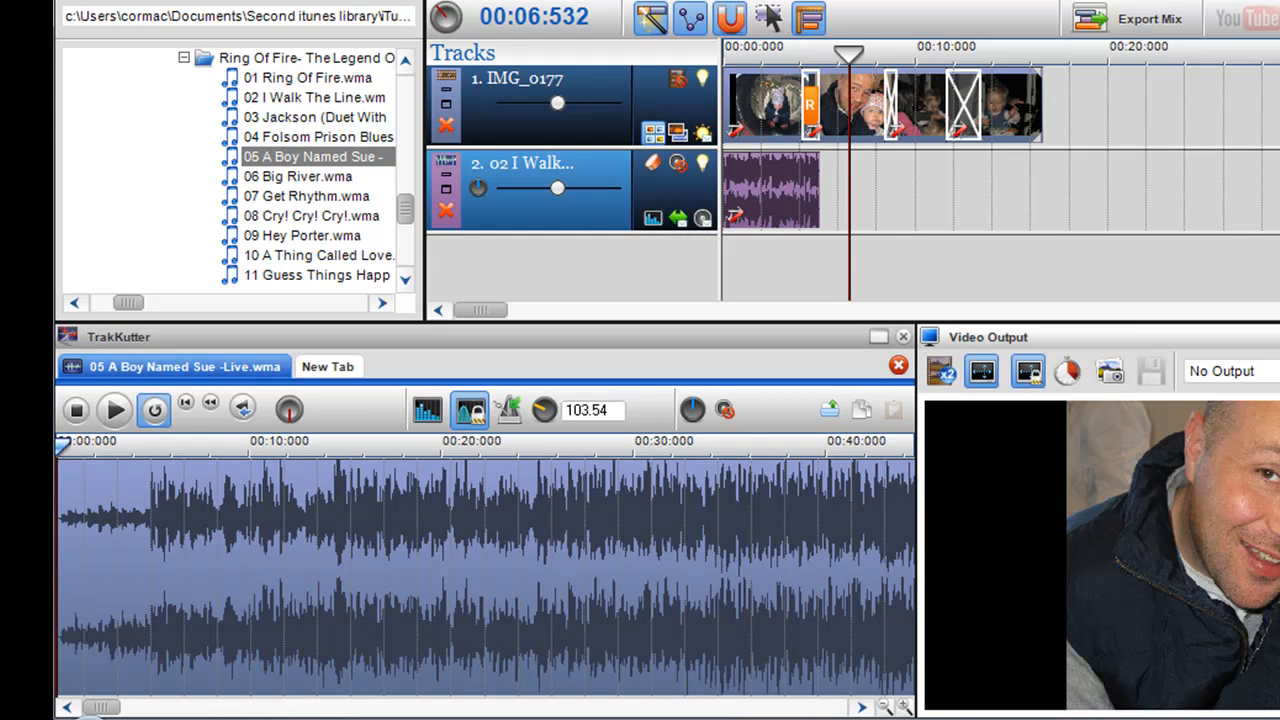
pyautogui.click(280, 448)
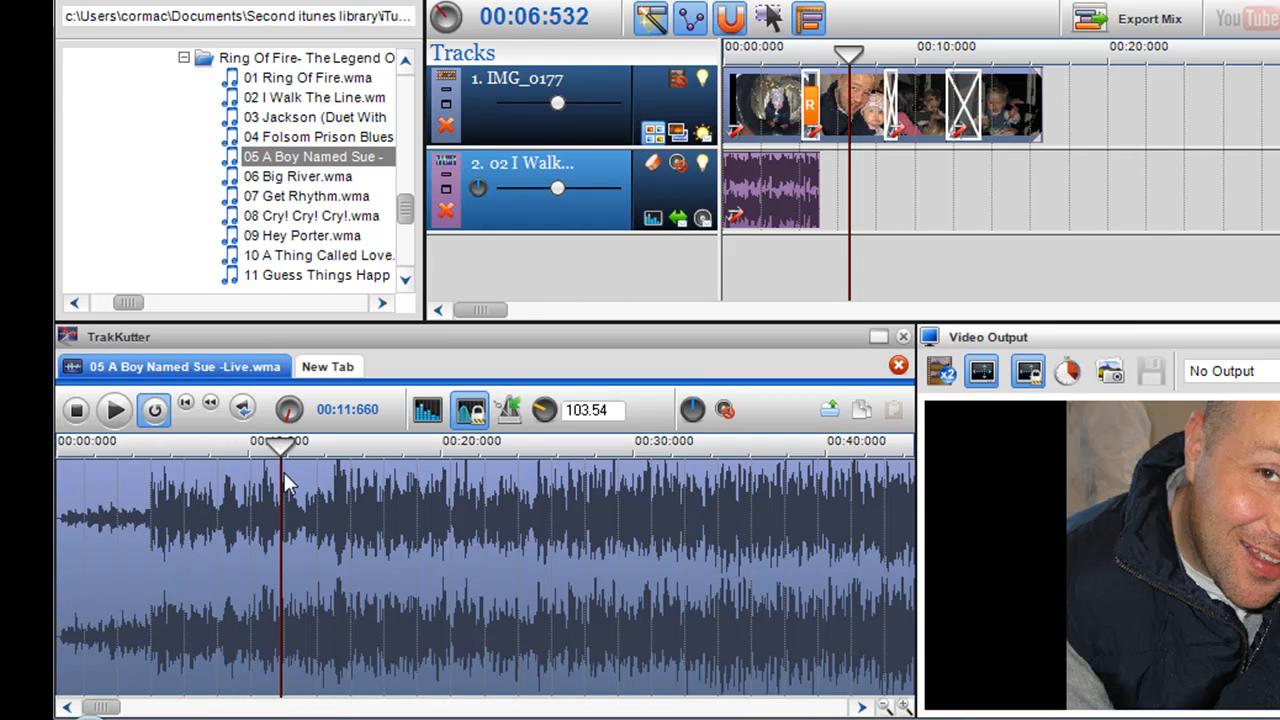
pyautogui.click(358, 448)
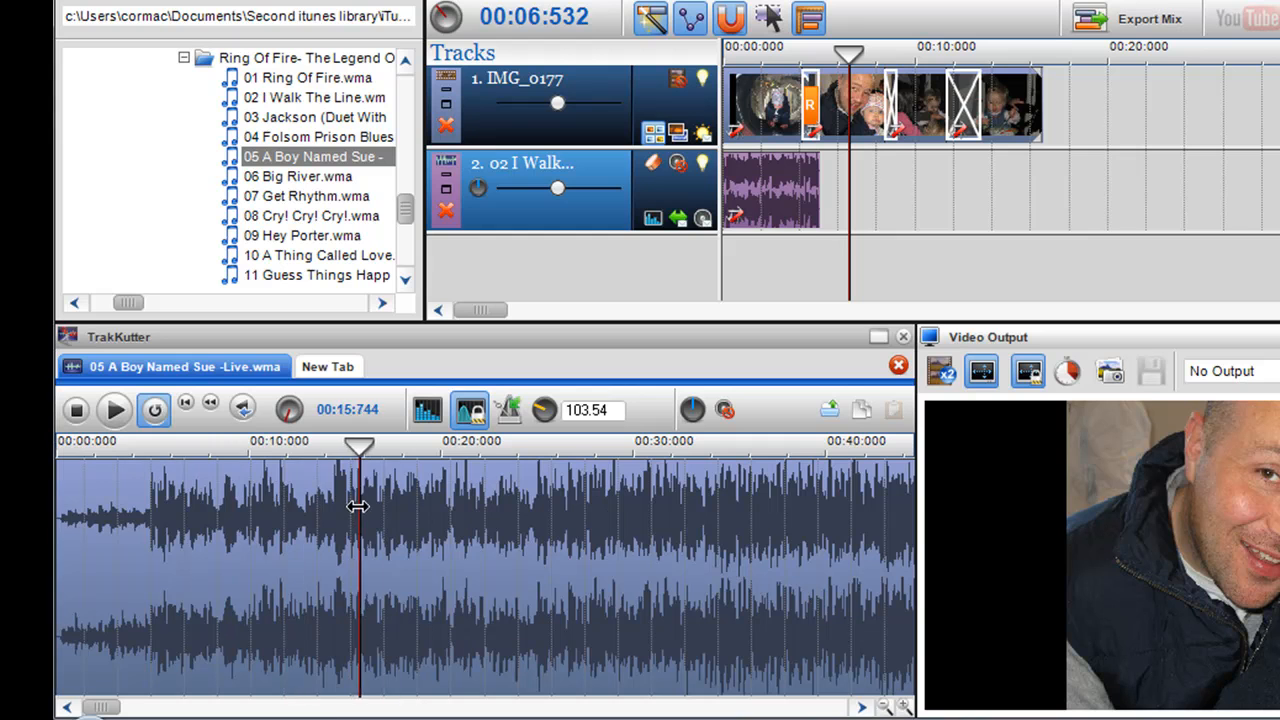
pyautogui.click(76, 410)
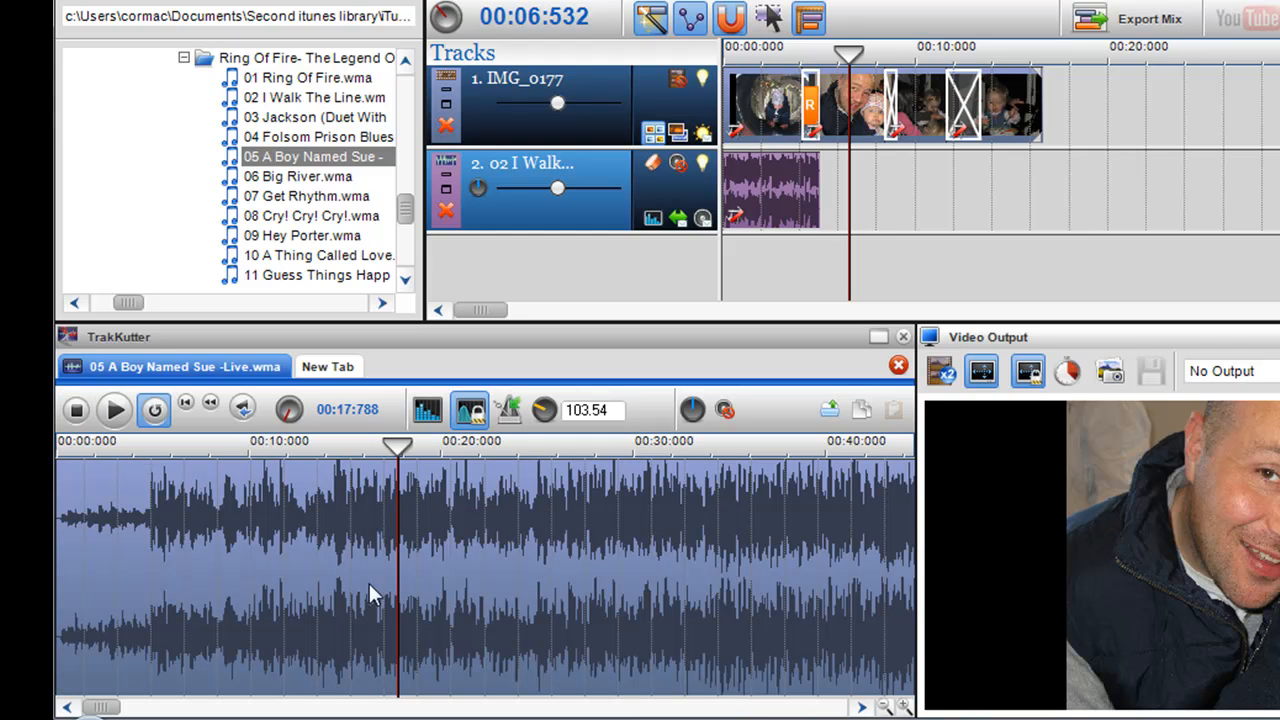
pyautogui.moveTo(308, 490)
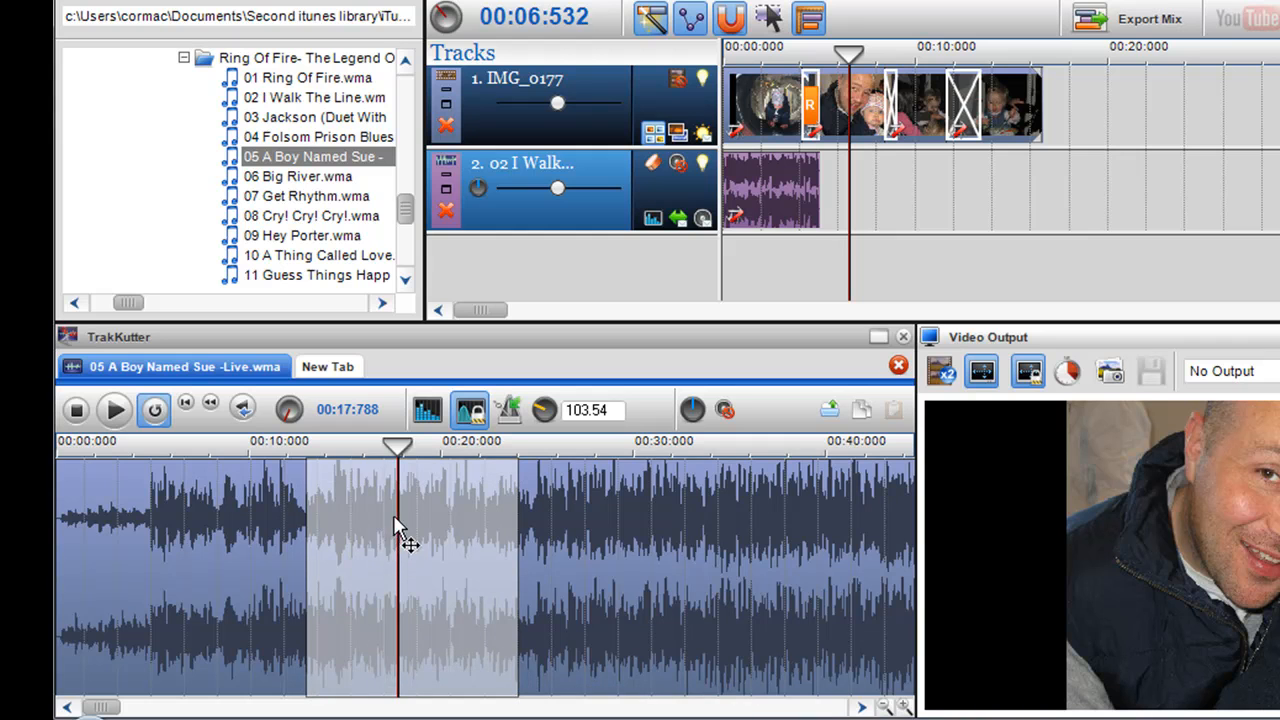
# Step: Trim the A Boy Named Sue selection's end inward to about 00:17:520
pyautogui.moveTo(396, 448); pyautogui.dragTo(344, 448)
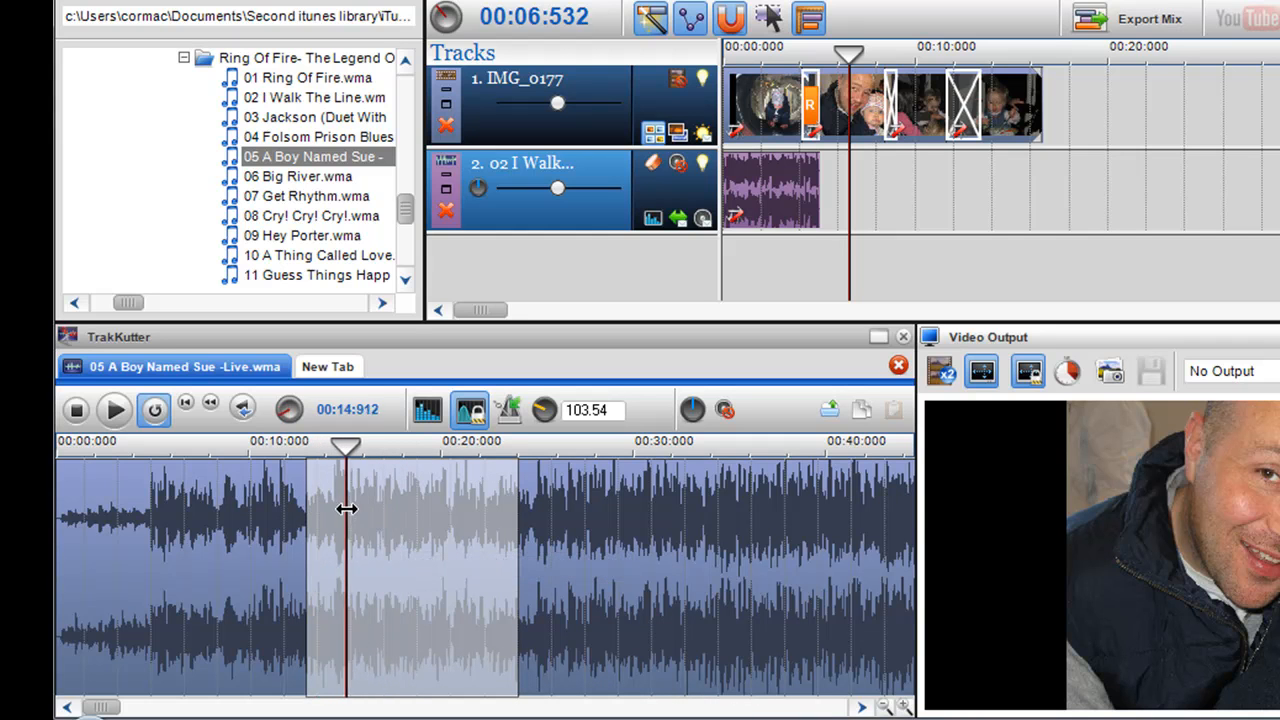
pyautogui.moveTo(344, 510); pyautogui.dragTo(490, 510)
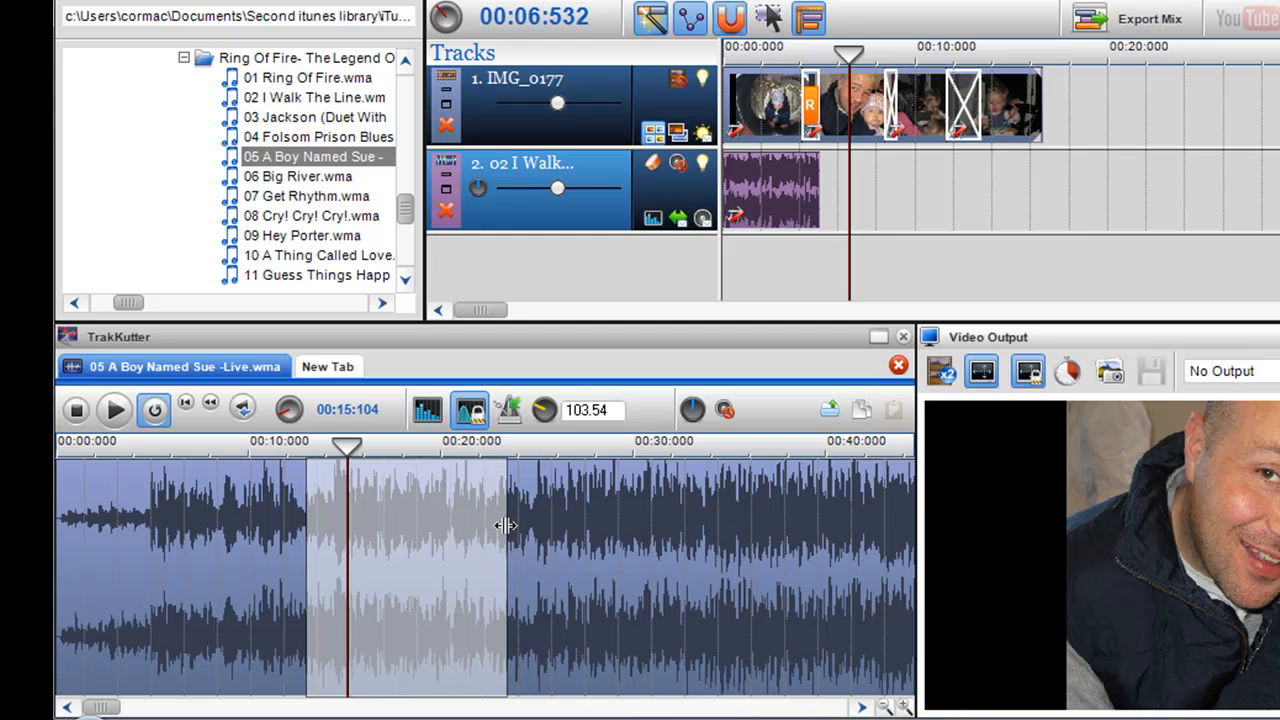
pyautogui.moveTo(504, 524); pyautogui.dragTo(464, 528)
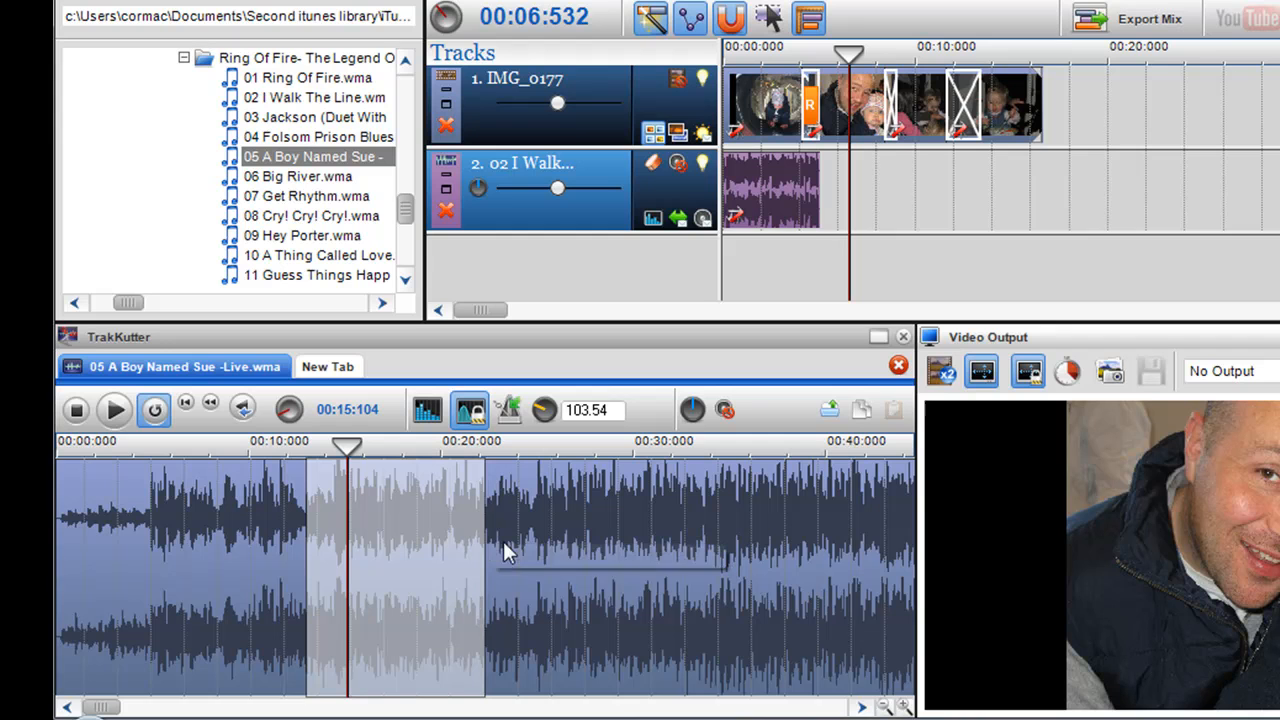
pyautogui.rightClick(508, 552)
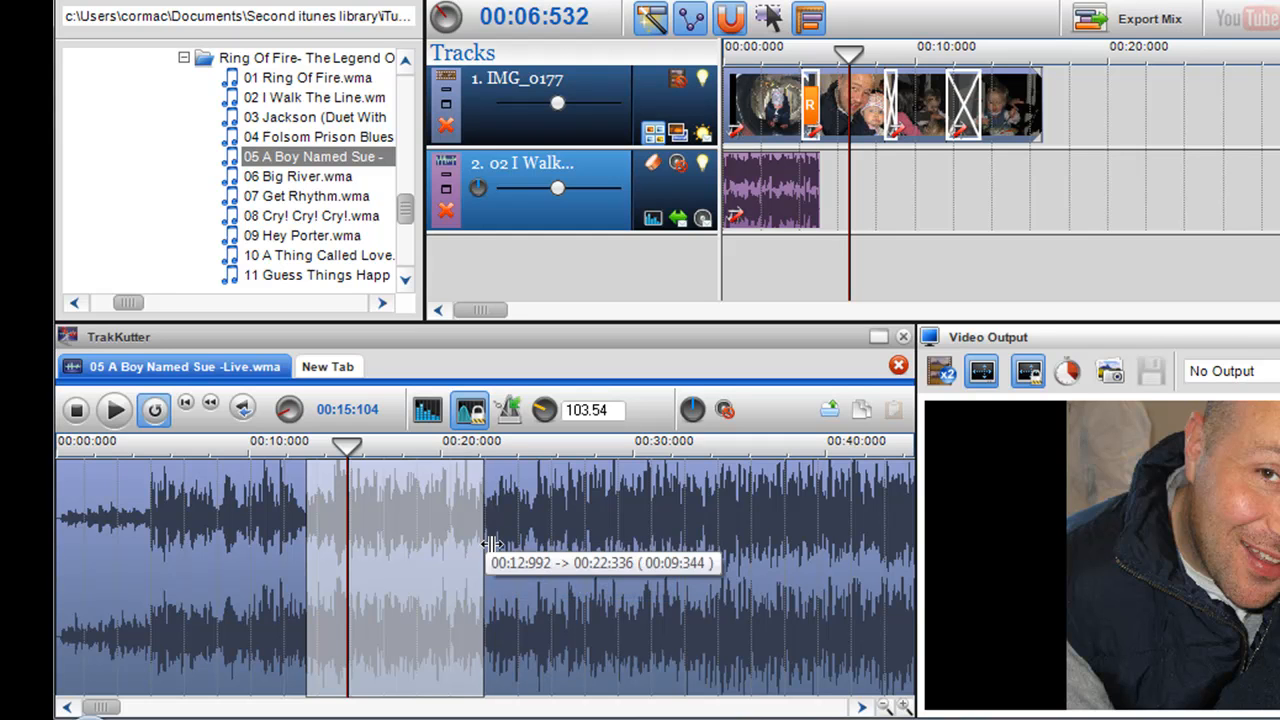
pyautogui.moveTo(484, 548); pyautogui.dragTo(520, 548)
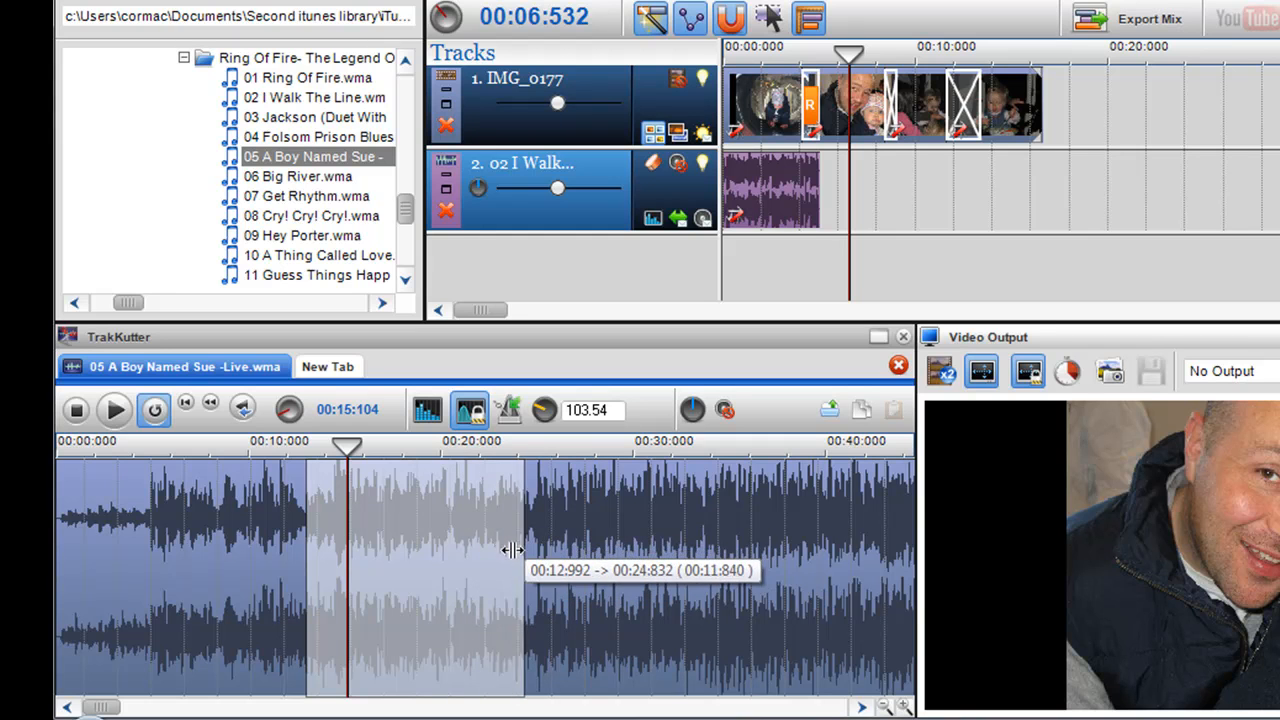
pyautogui.moveTo(518, 550); pyautogui.dragTo(470, 552)
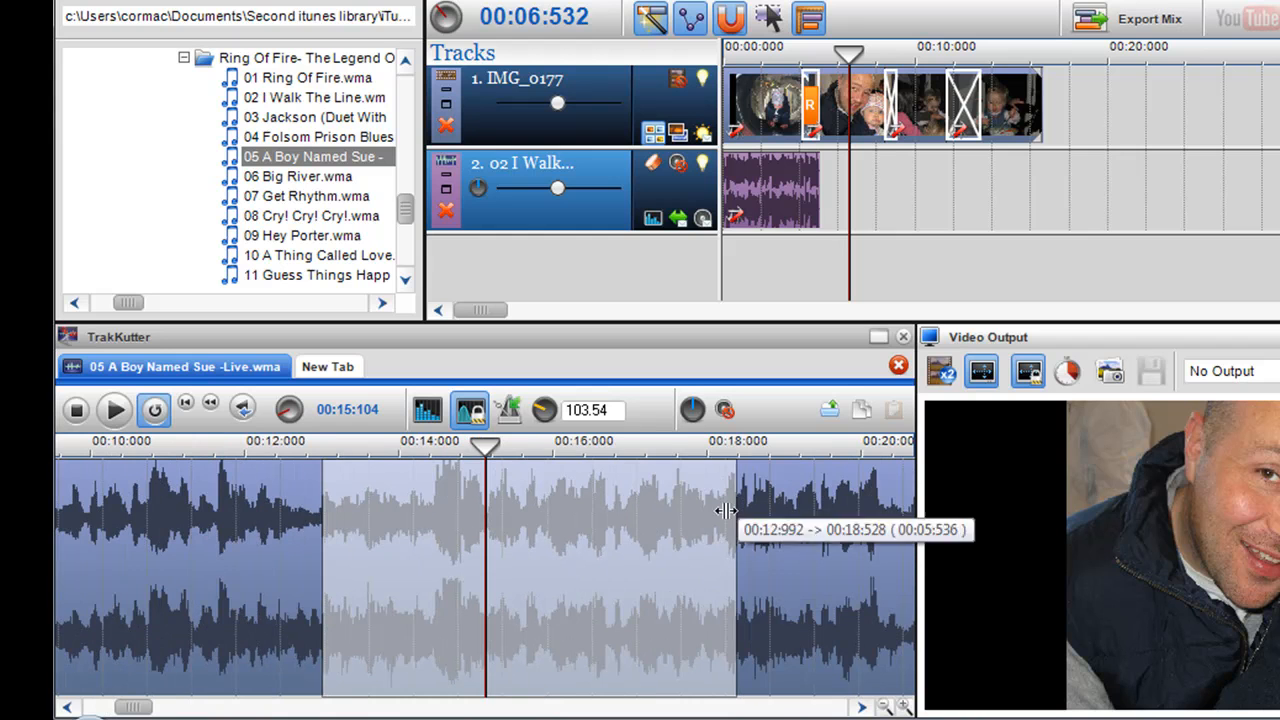
pyautogui.moveTo(724, 516); pyautogui.dragTo(670, 516)
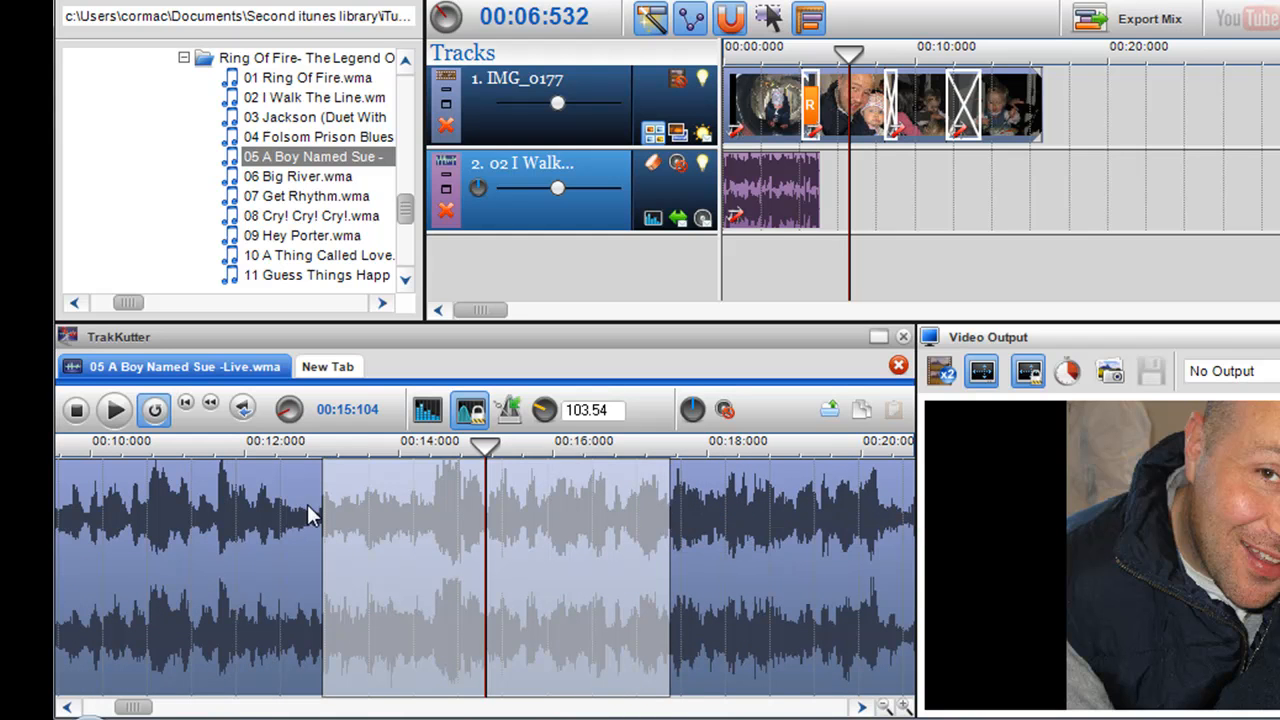
pyautogui.moveTo(304, 476)
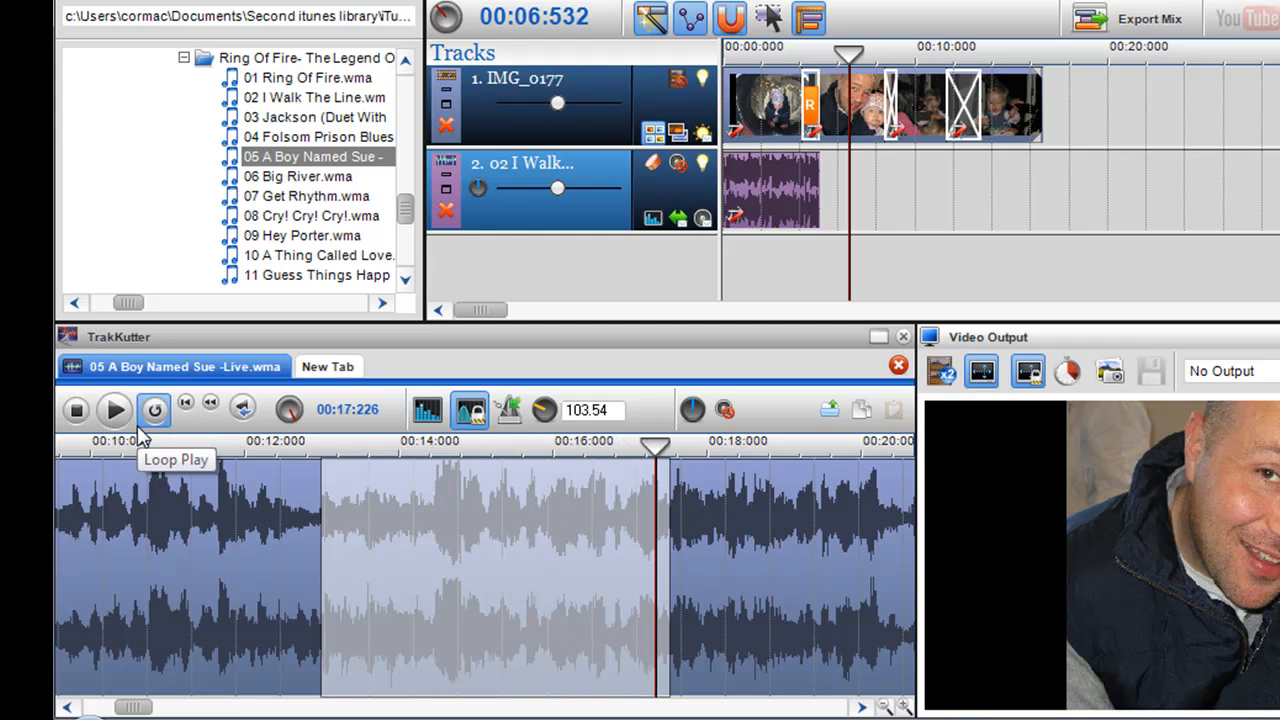
# Step: Loop the 00:12:976–00:17:520 selection to audition the cut
pyautogui.click(114, 410)
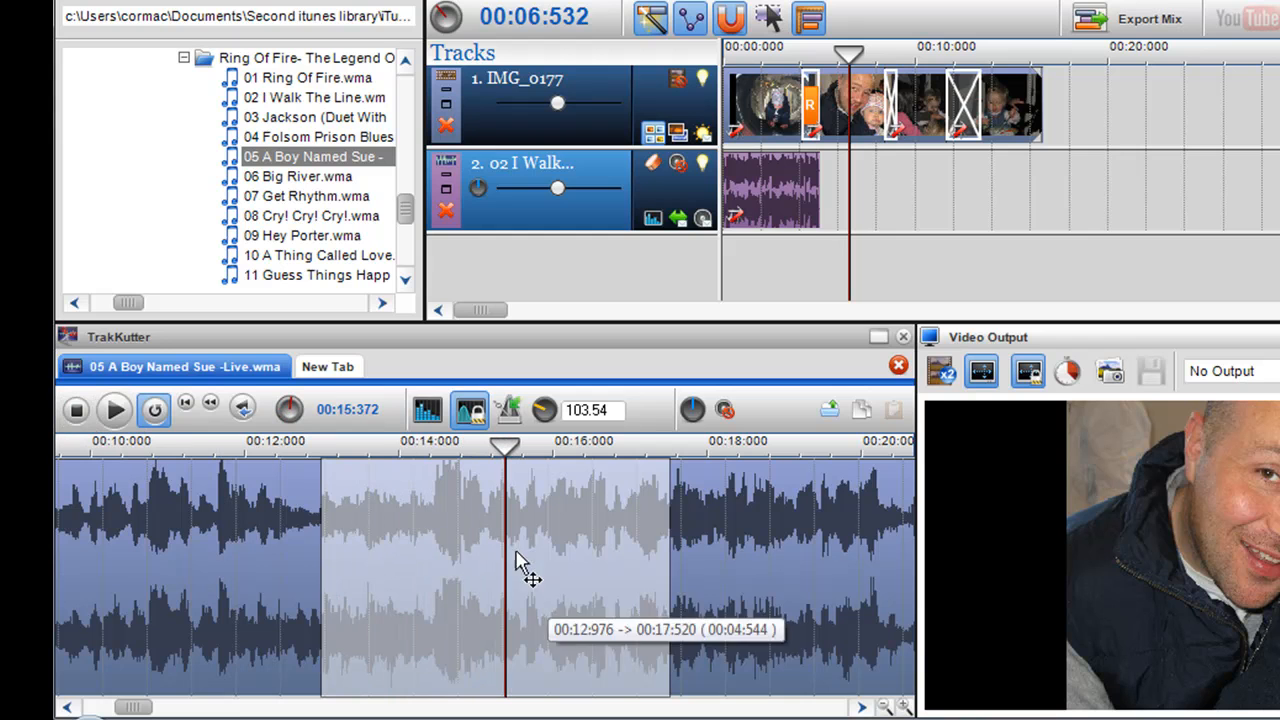
# Step: Copy the cut section onto music track 2 after I Walk the Line and preview the mix
pyautogui.rightClick(520, 560)
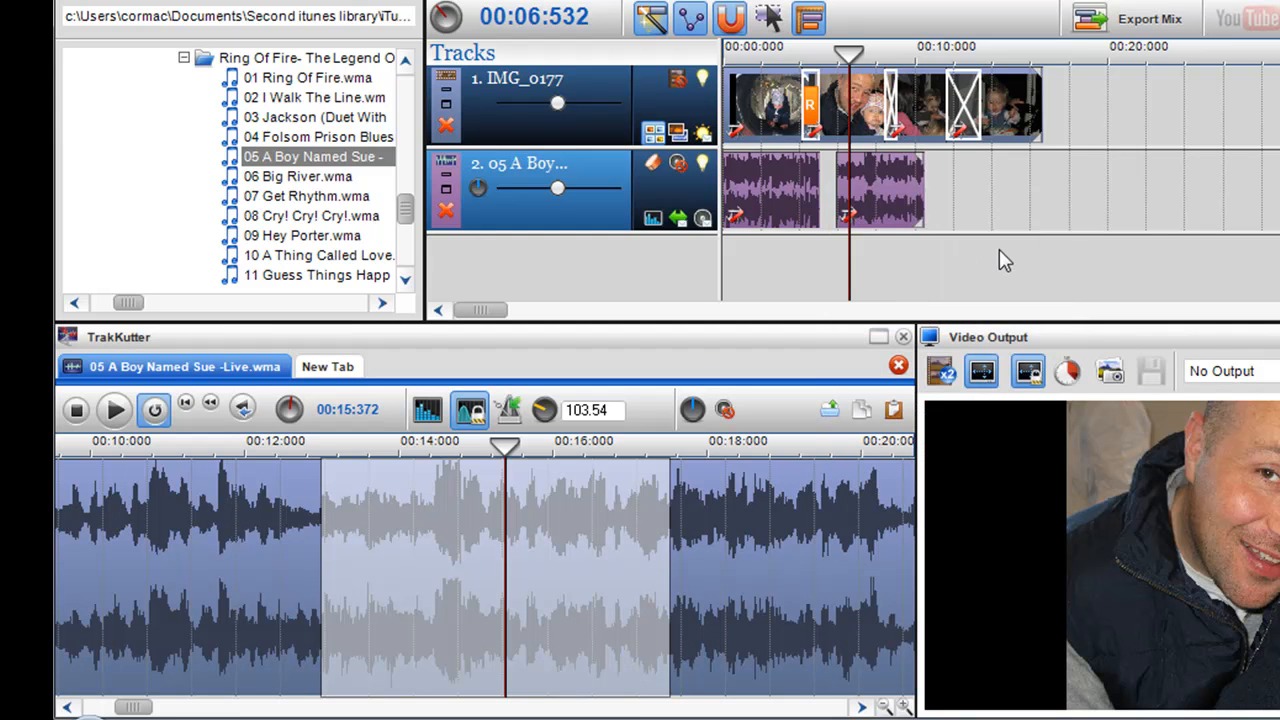
pyautogui.click(1024, 190)
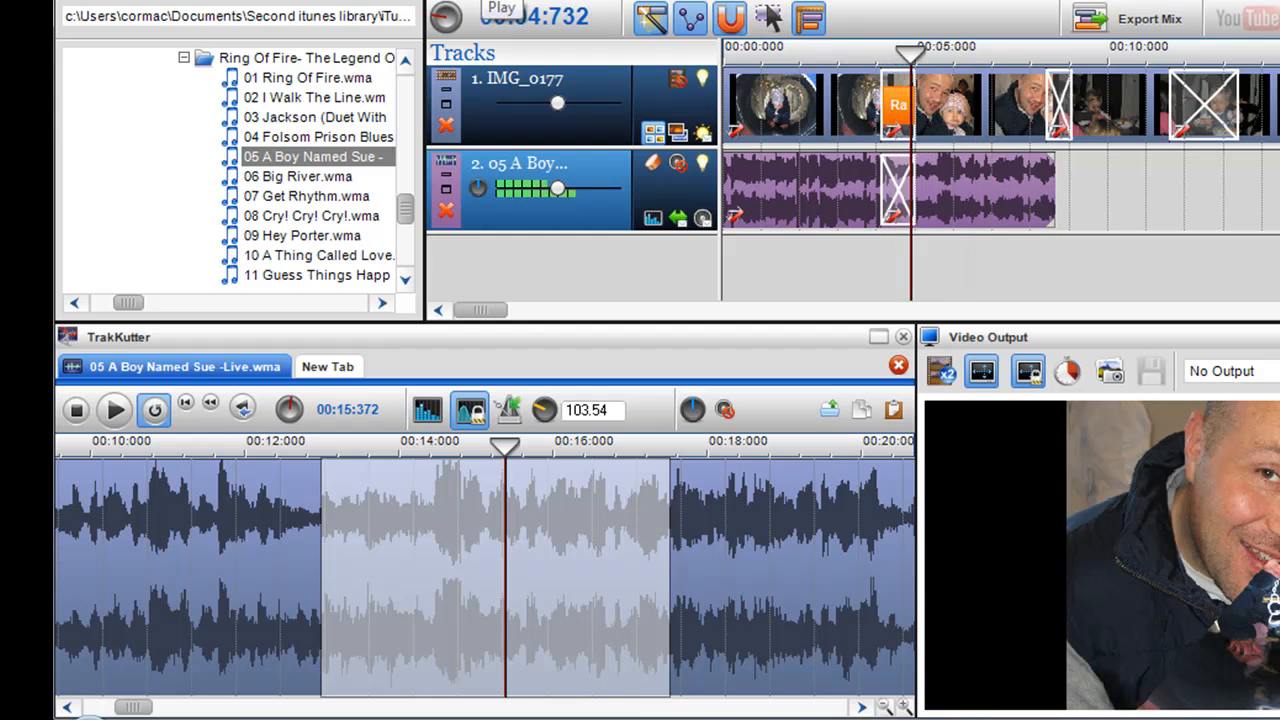
pyautogui.click(500, 8)
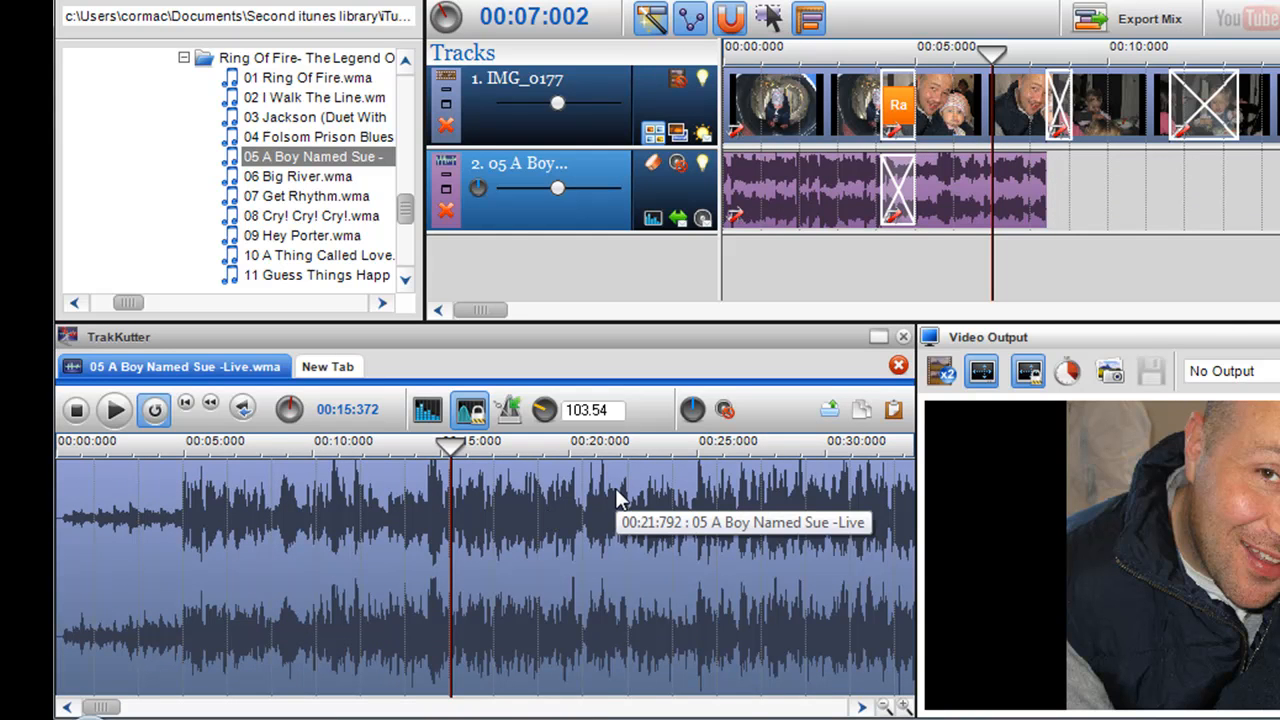
pyautogui.moveTo(590, 500)
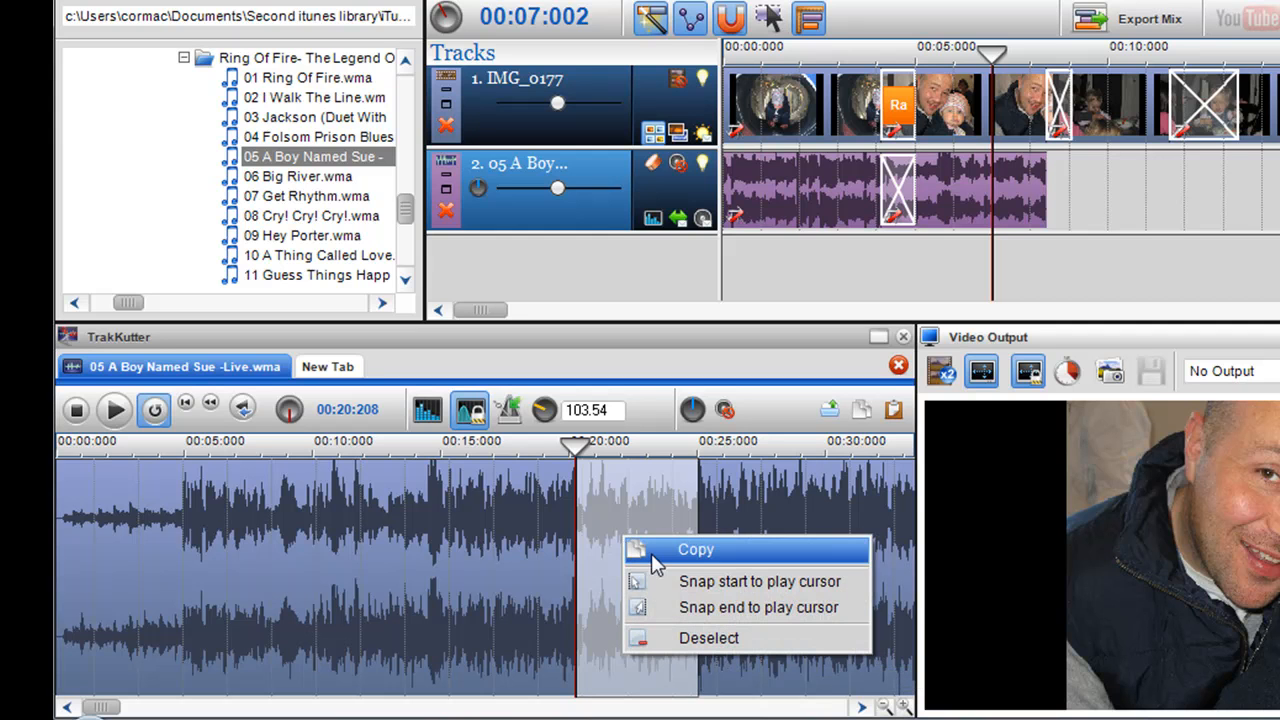
# Step: Copy another stretch of A Boy Named Sue and lower track 2's volume to about 17%
pyautogui.click(696, 548)
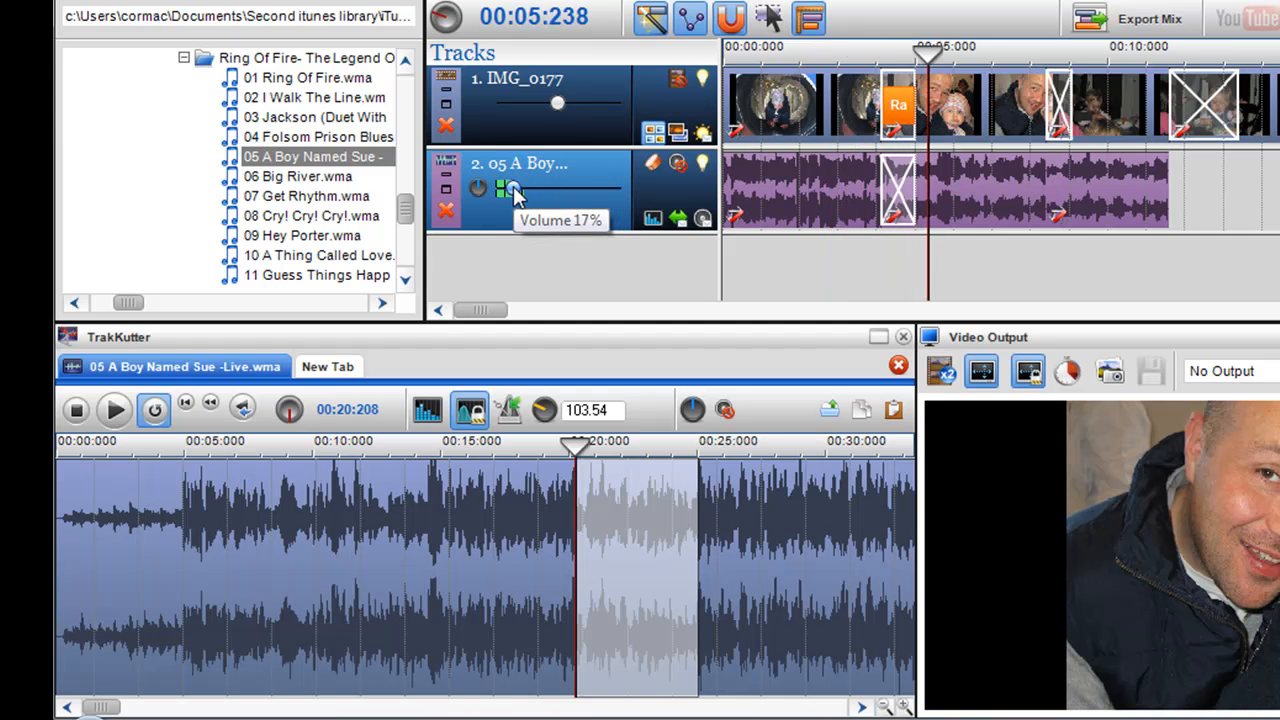
pyautogui.moveTo(504, 188); pyautogui.dragTo(484, 188)
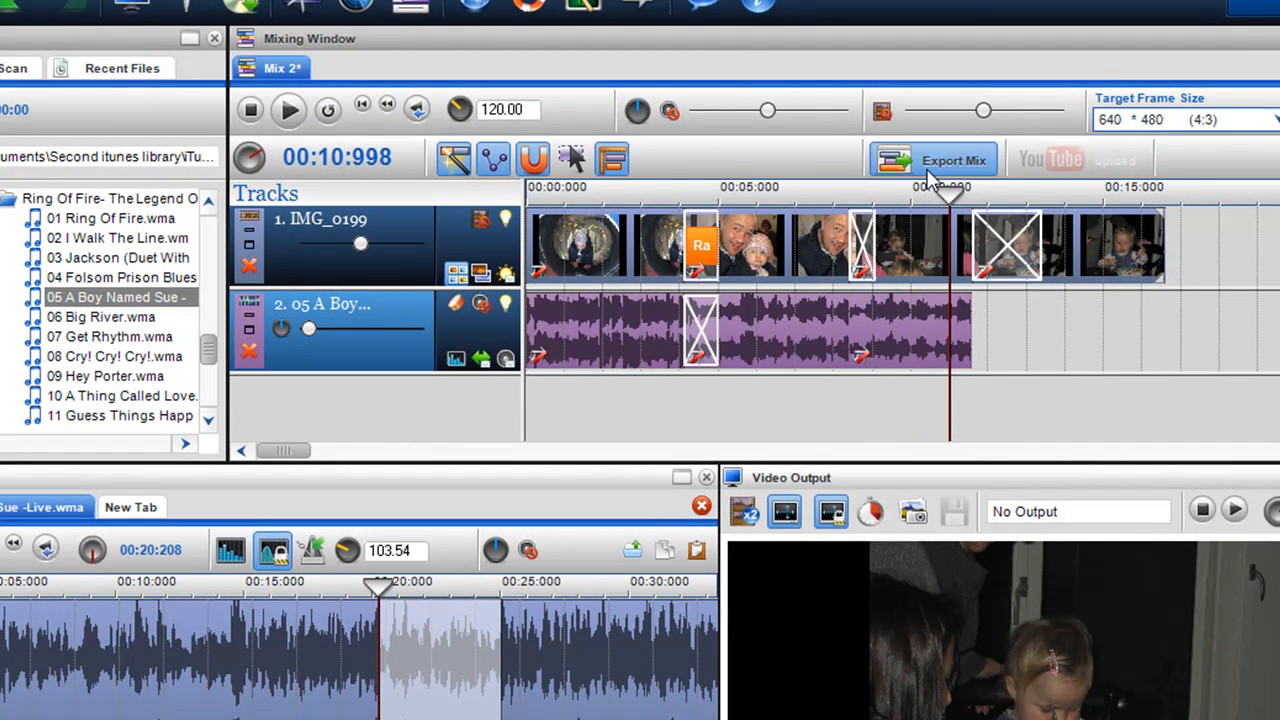
# Step: Start Export Mix as a WMV file with 128 kbps stereo audio
pyautogui.click(950, 160)
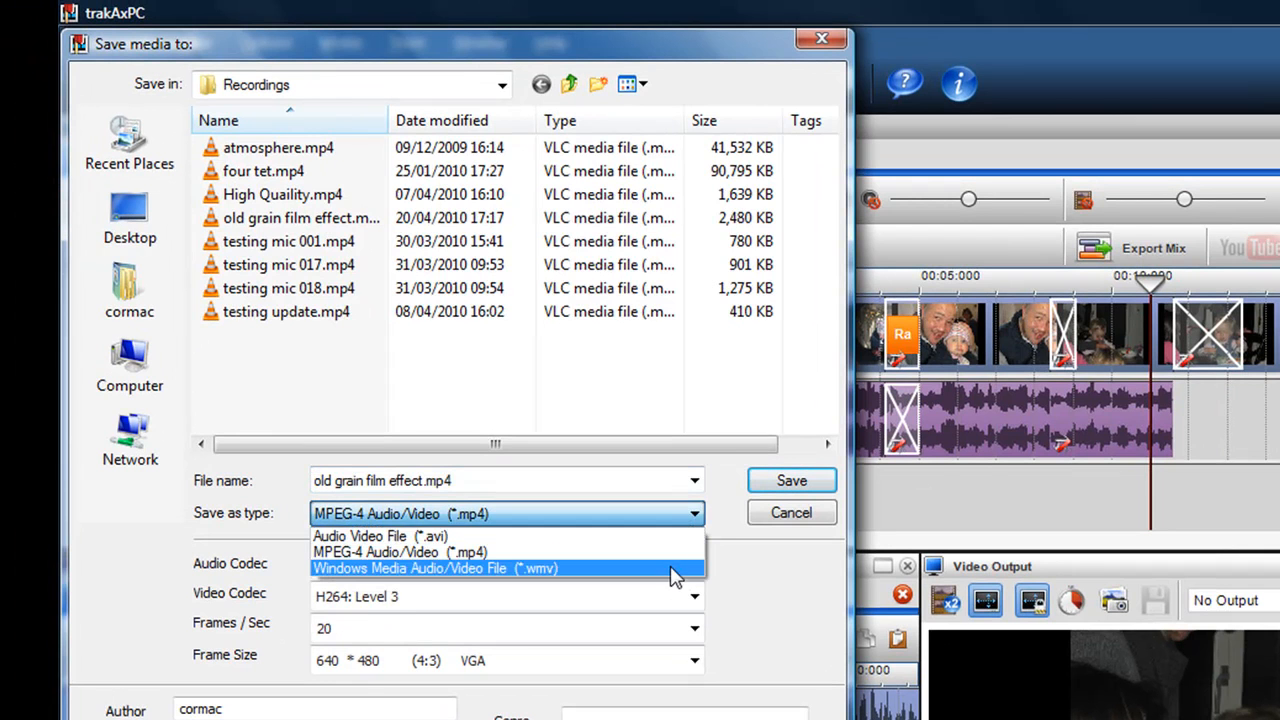
pyautogui.click(436, 568)
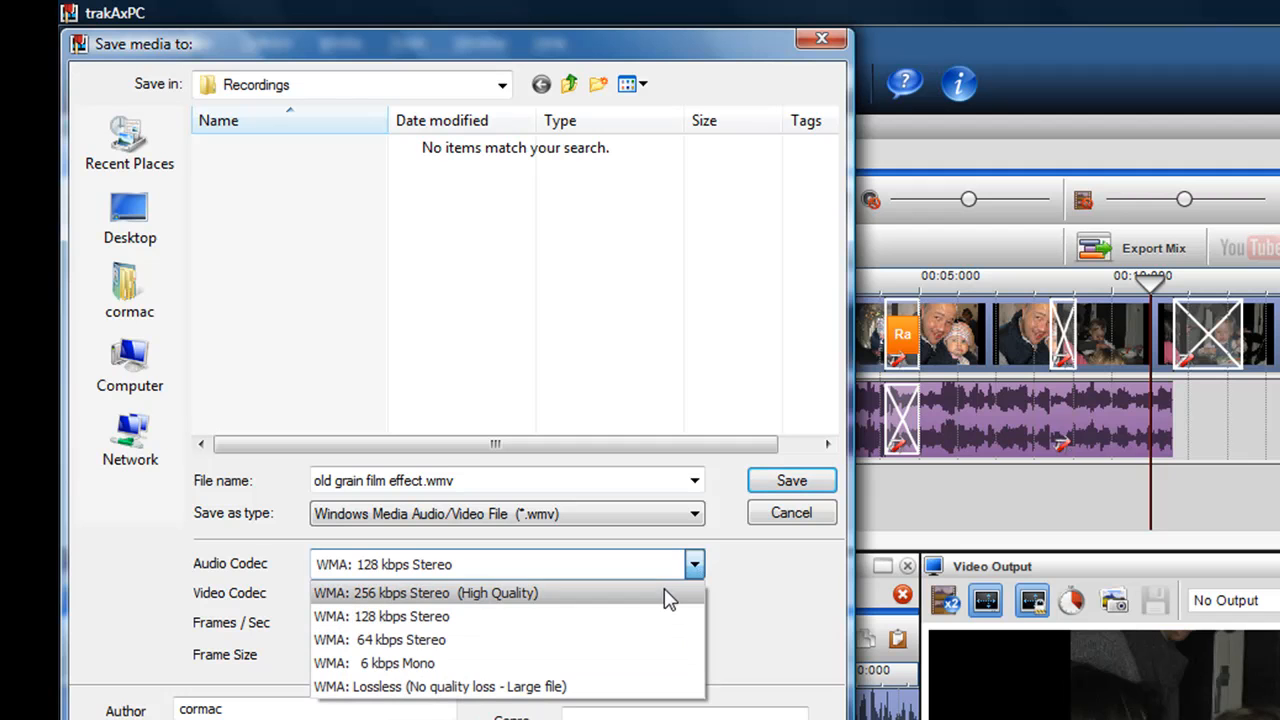
pyautogui.click(380, 616)
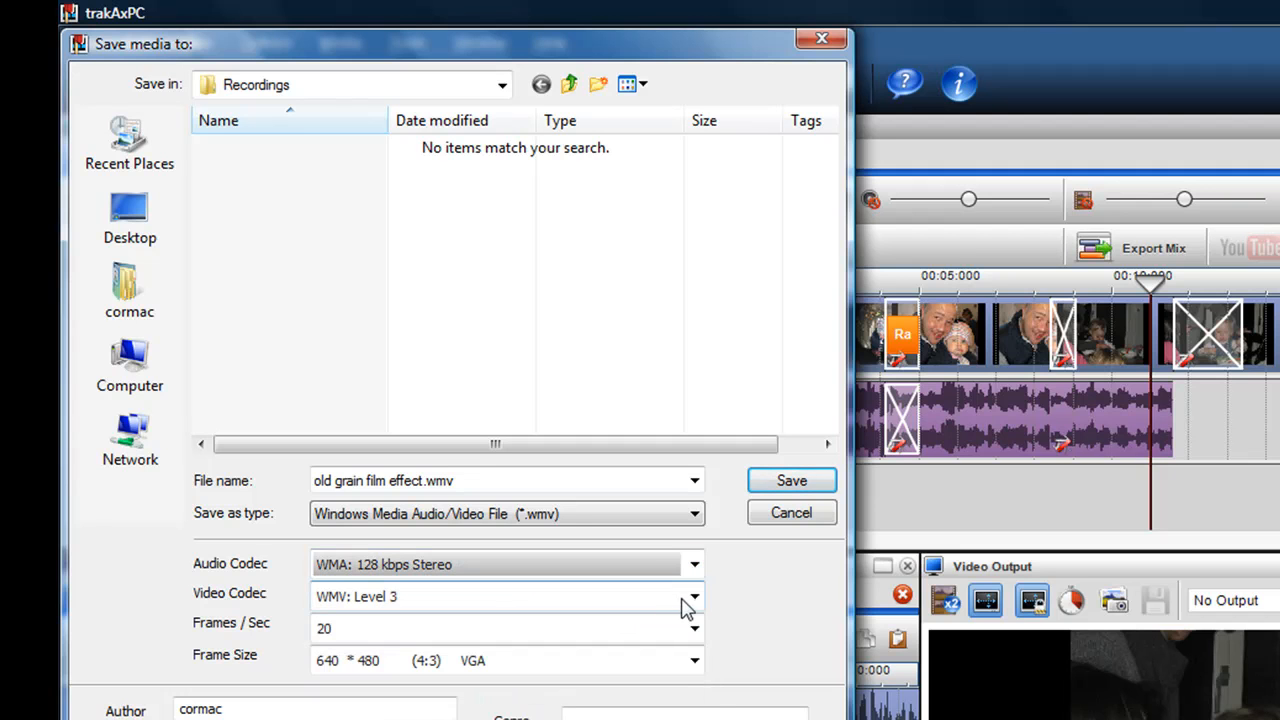
# Step: Choose WMV Level 5 (High Quality) video at 20 frames per second
pyautogui.click(692, 596)
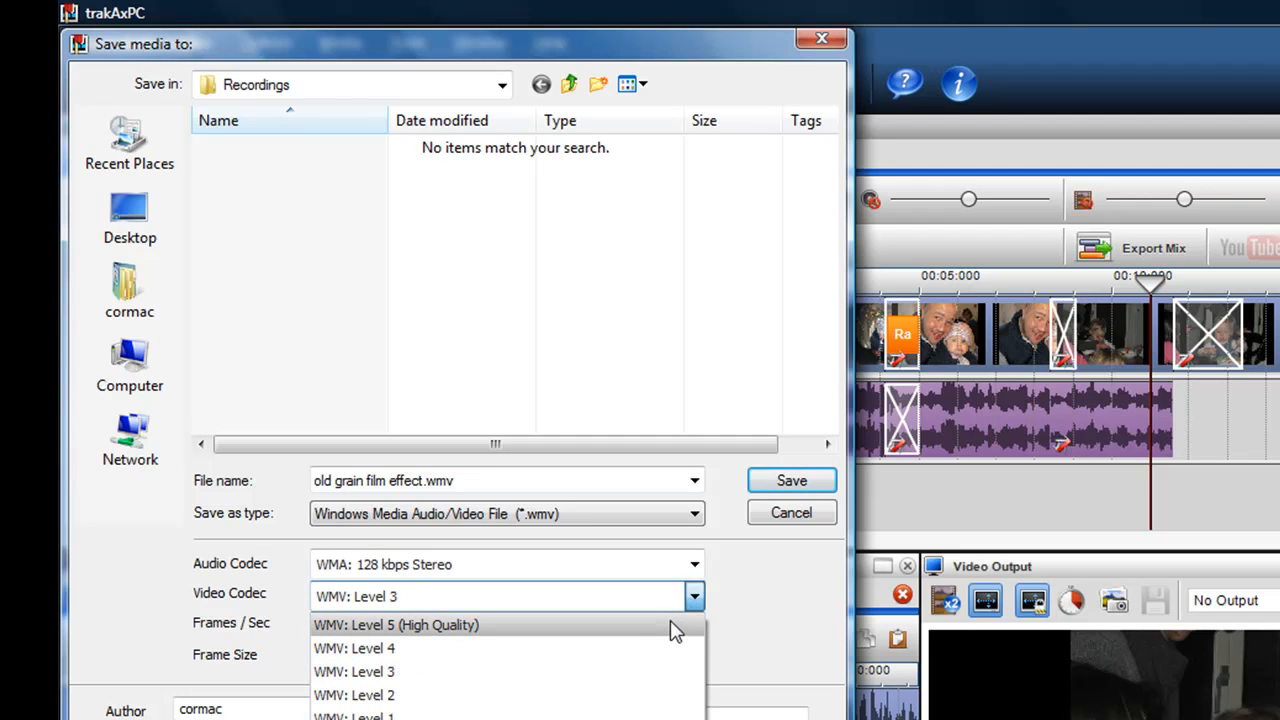
pyautogui.click(396, 624)
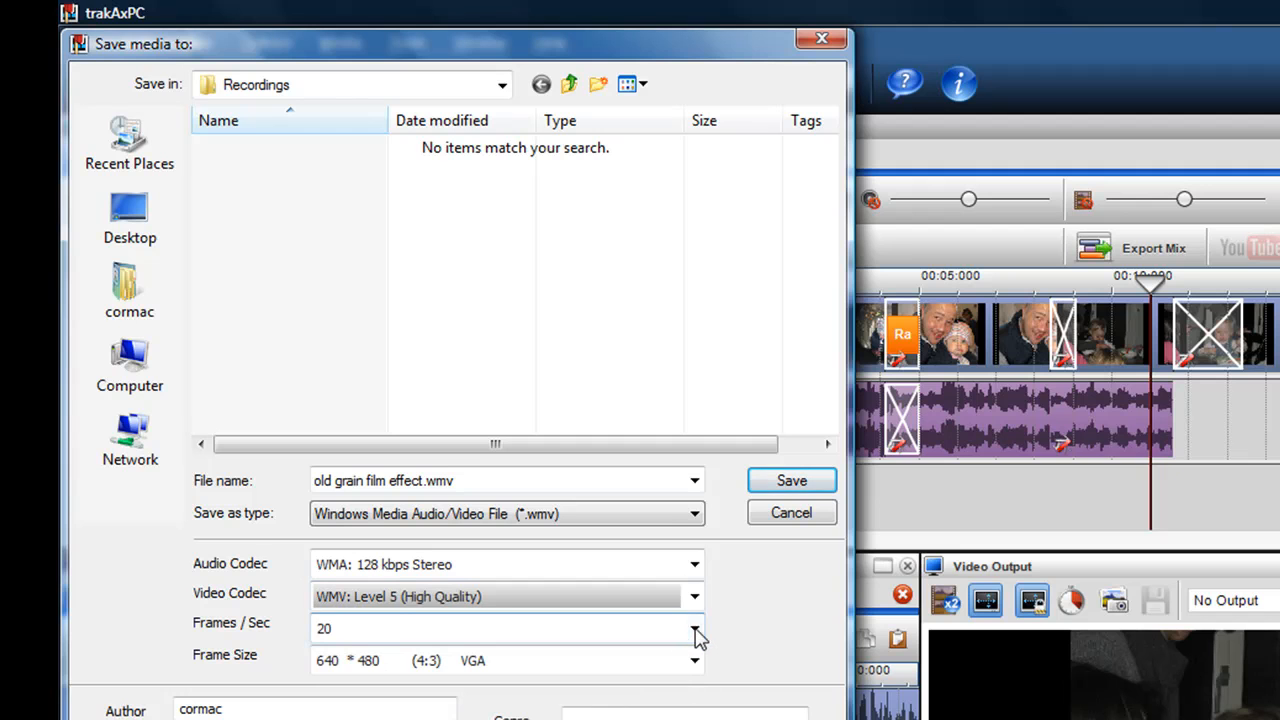
pyautogui.click(694, 628)
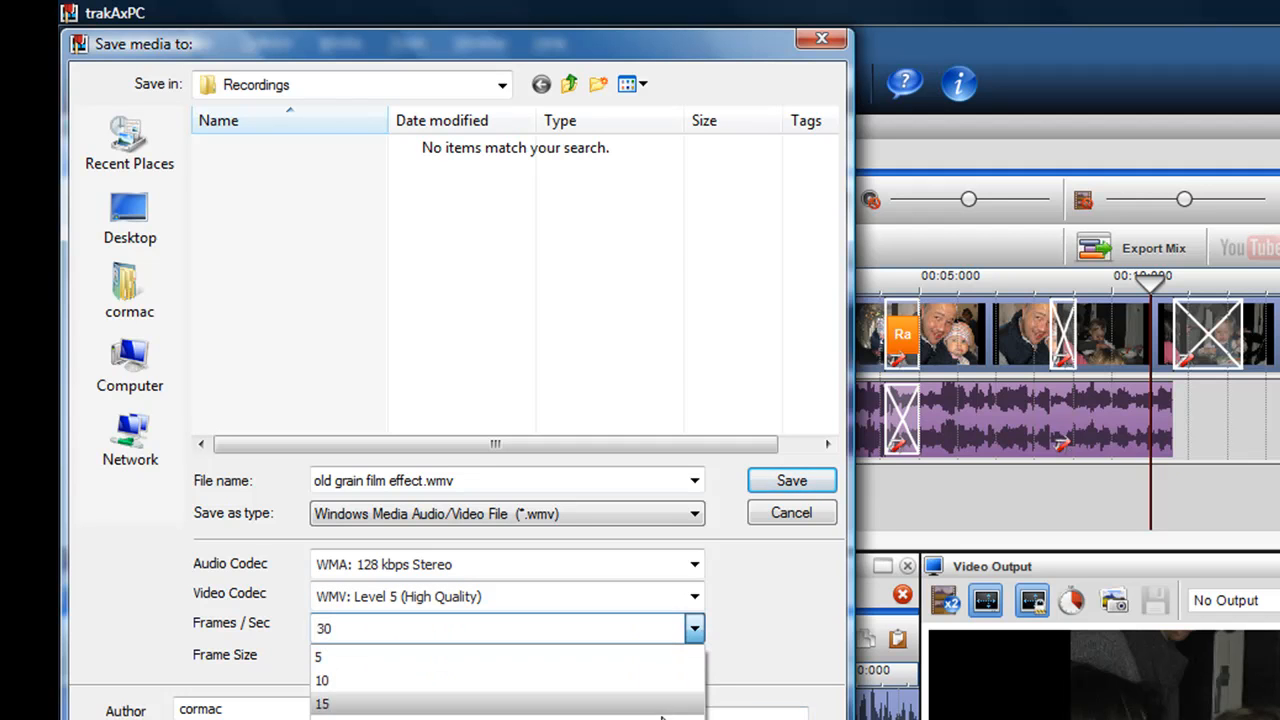
pyautogui.click(322, 690)
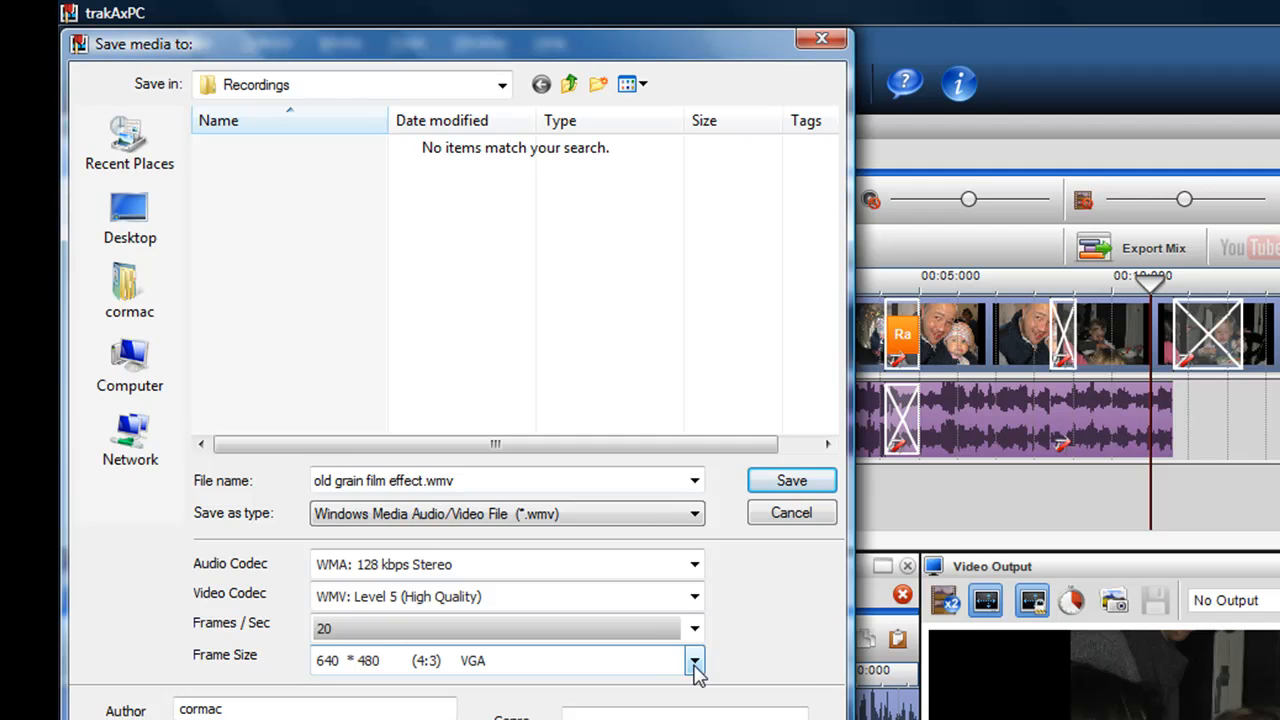
pyautogui.click(694, 660)
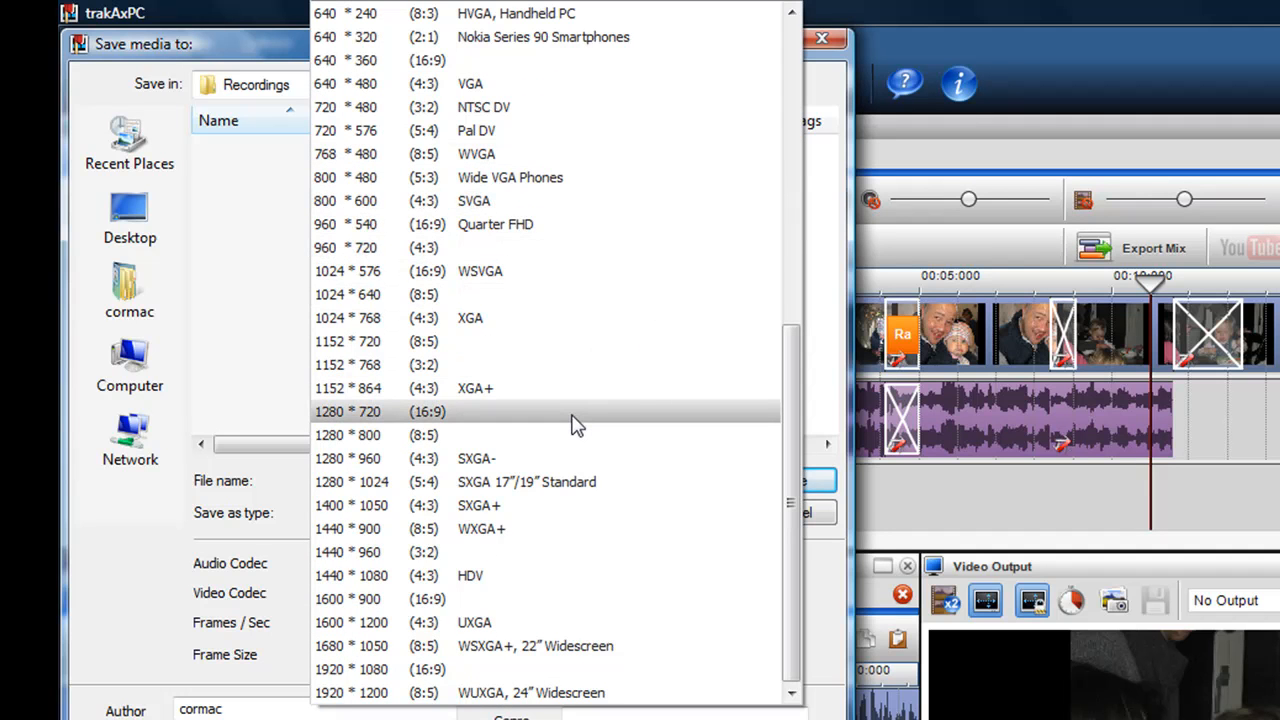
# Step: Set the frame size to 1280×720 (16:9), then cancel the export dialog
pyautogui.click(348, 412)
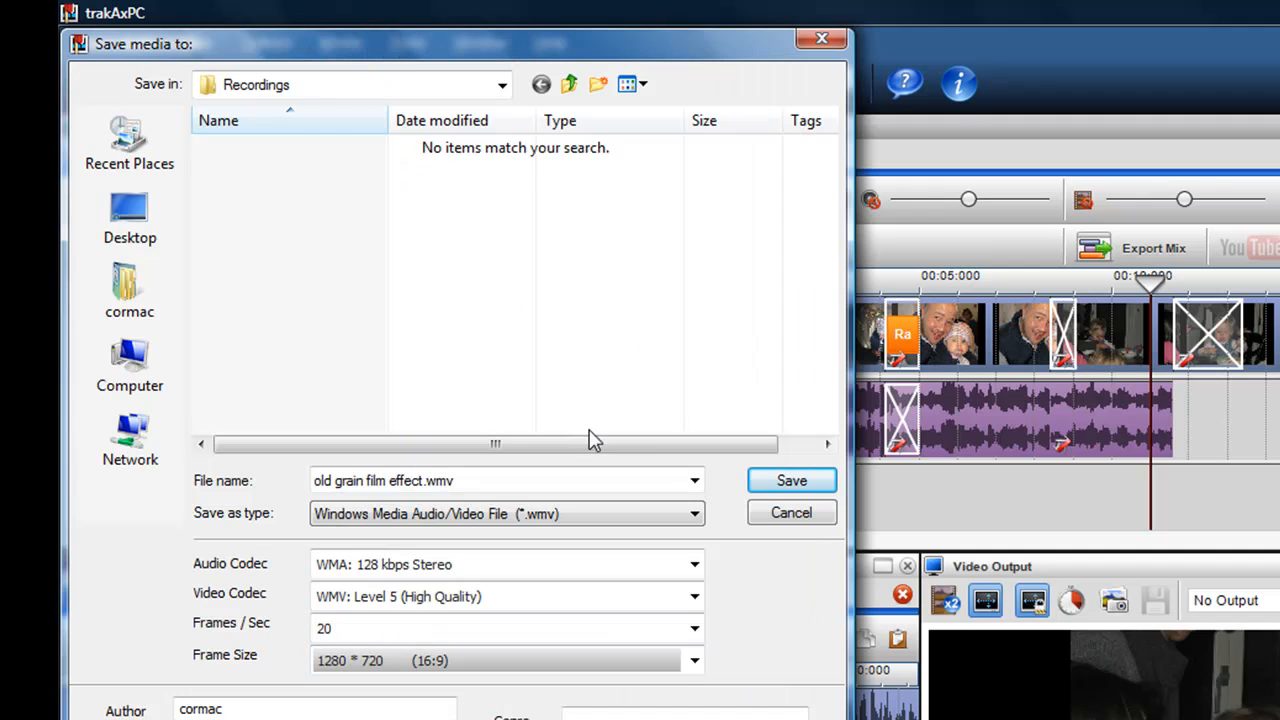
pyautogui.moveTo(764, 556)
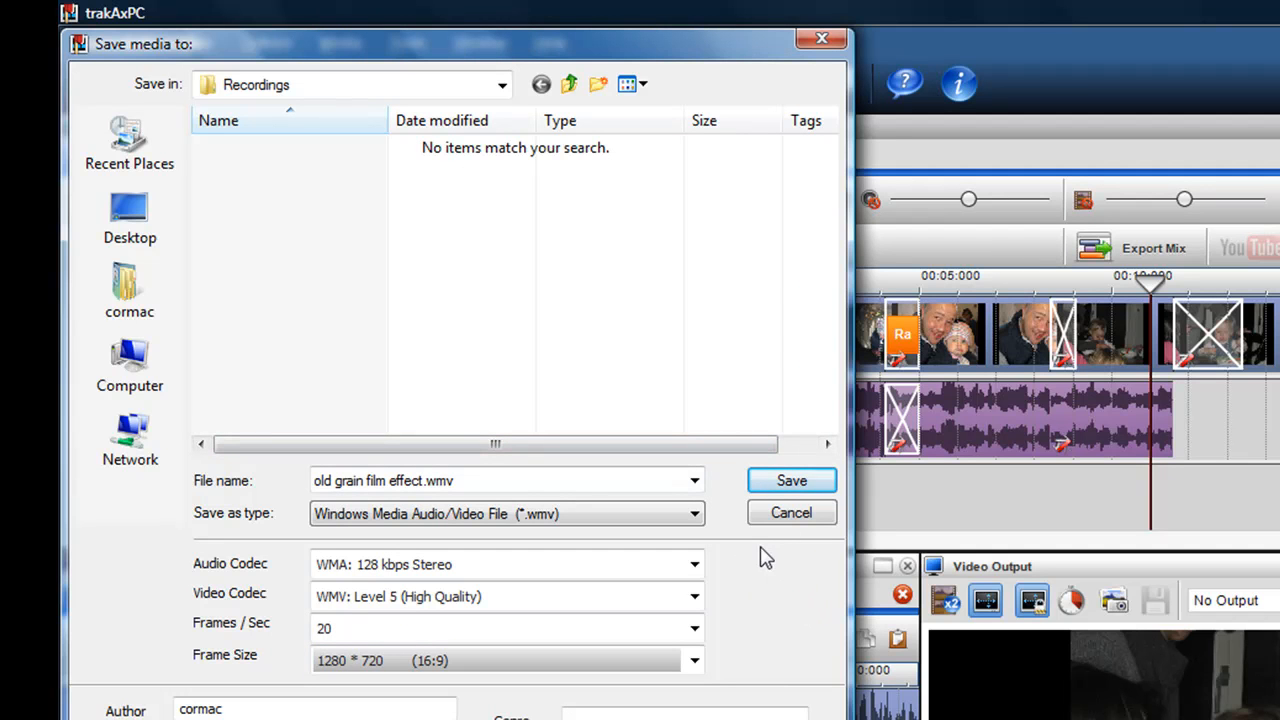
pyautogui.moveTo(796, 480)
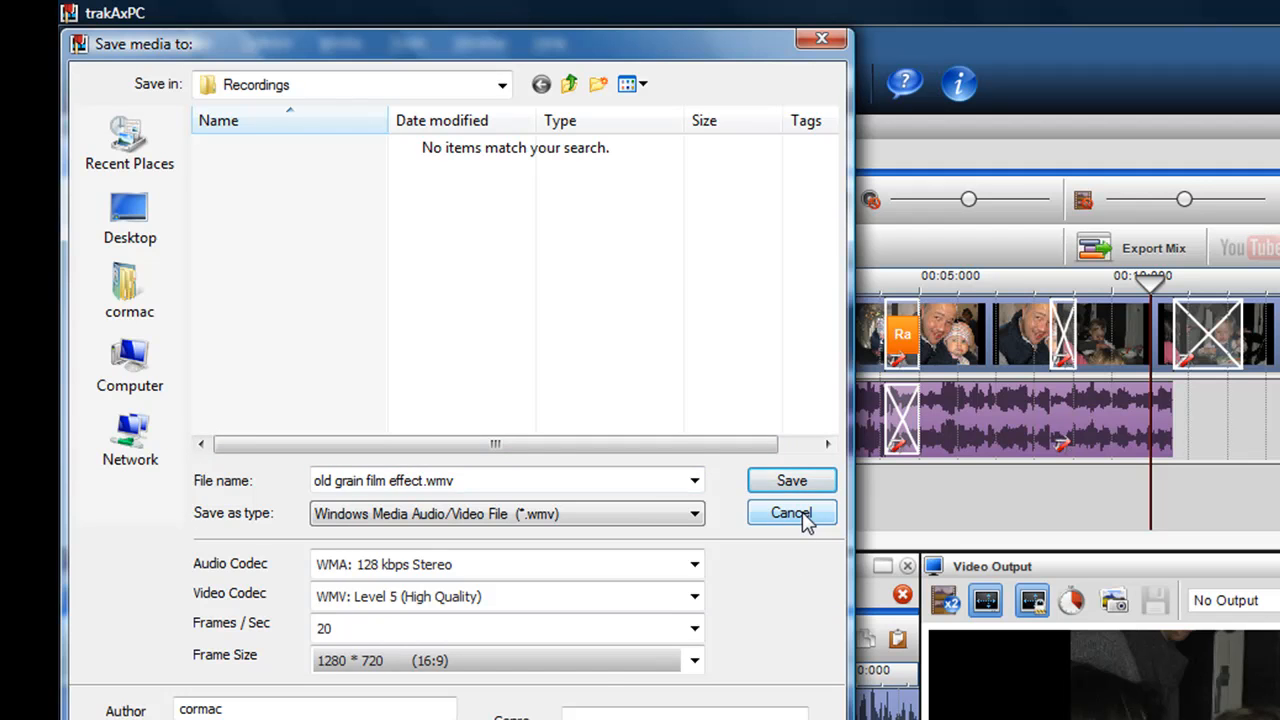
pyautogui.click(792, 512)
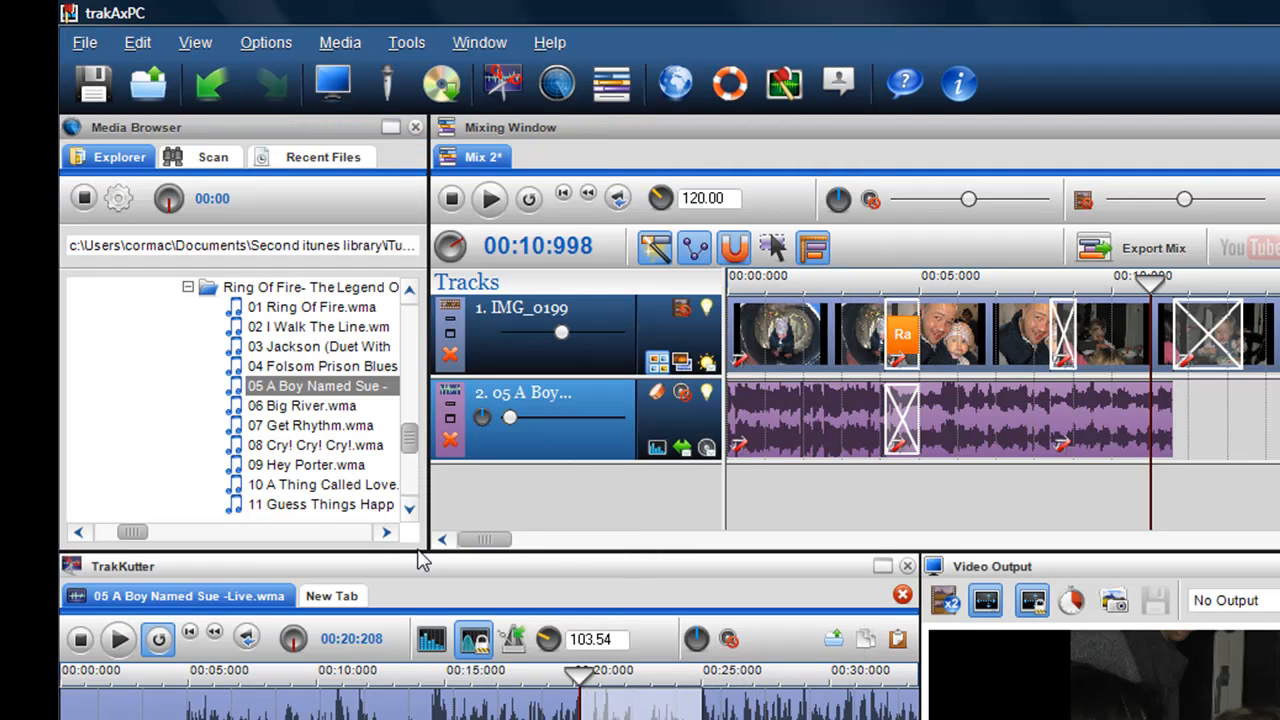
pyautogui.moveTo(864, 492)
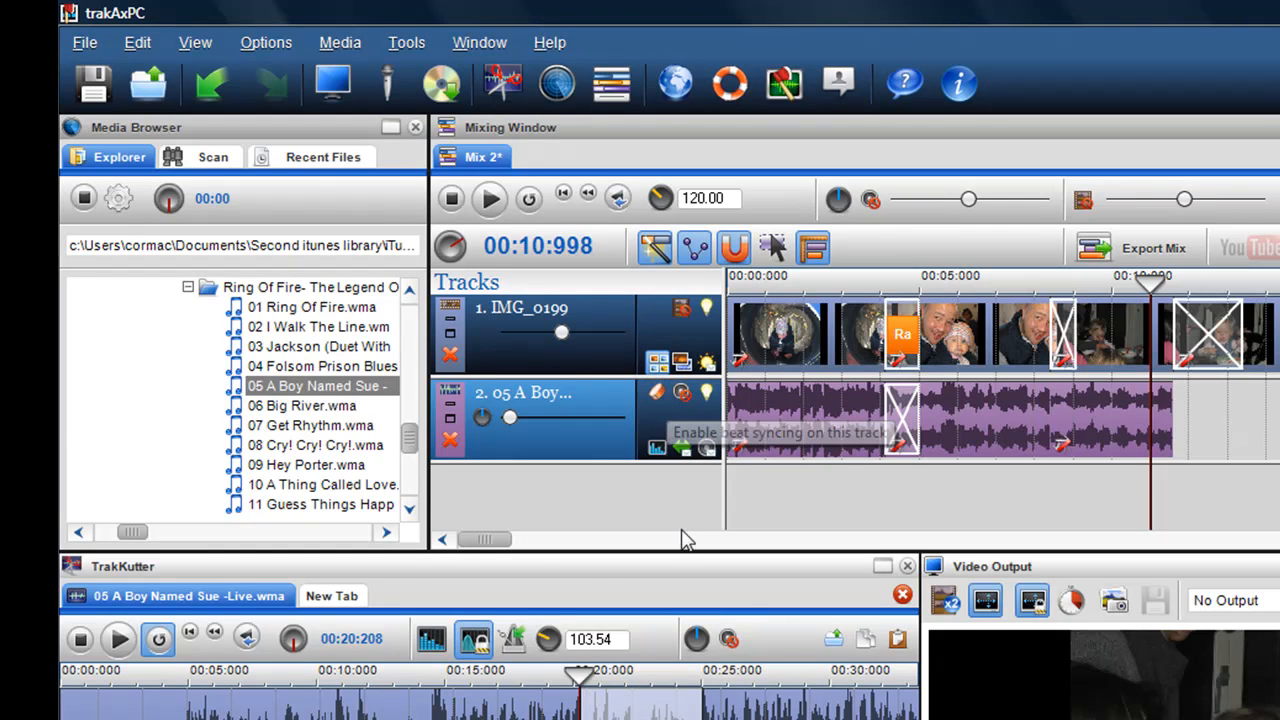
pyautogui.moveTo(748, 604)
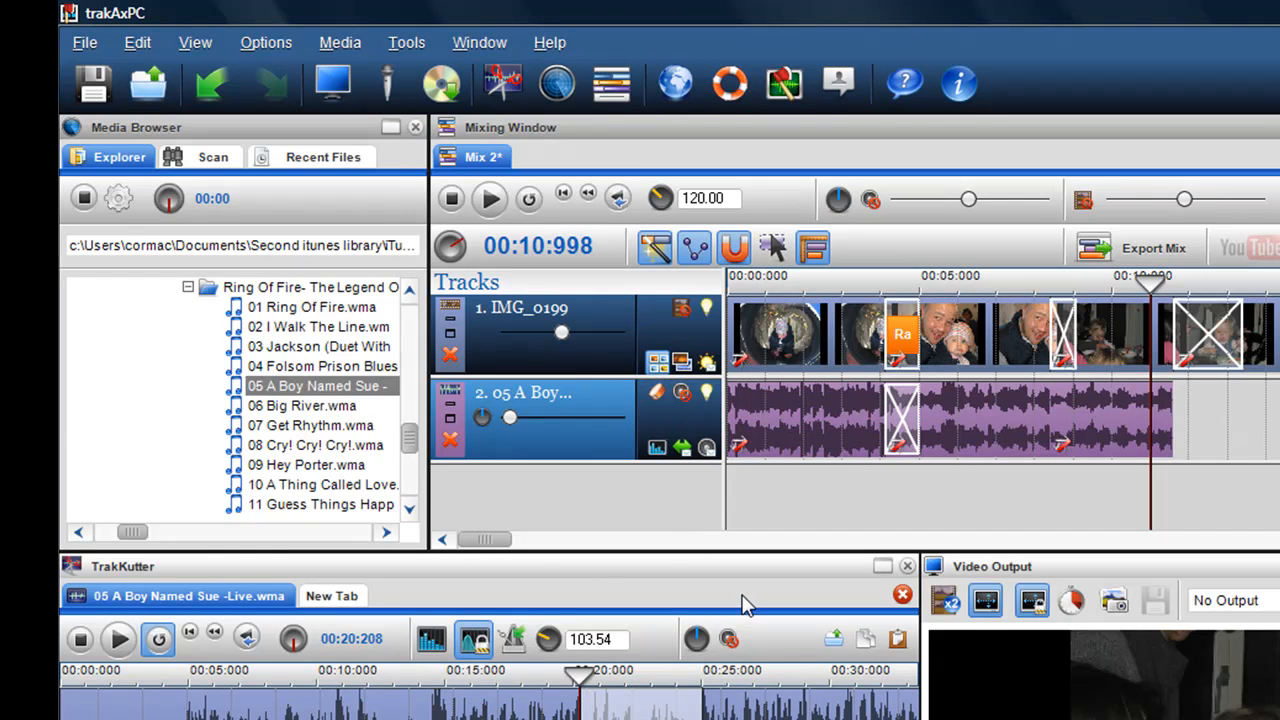